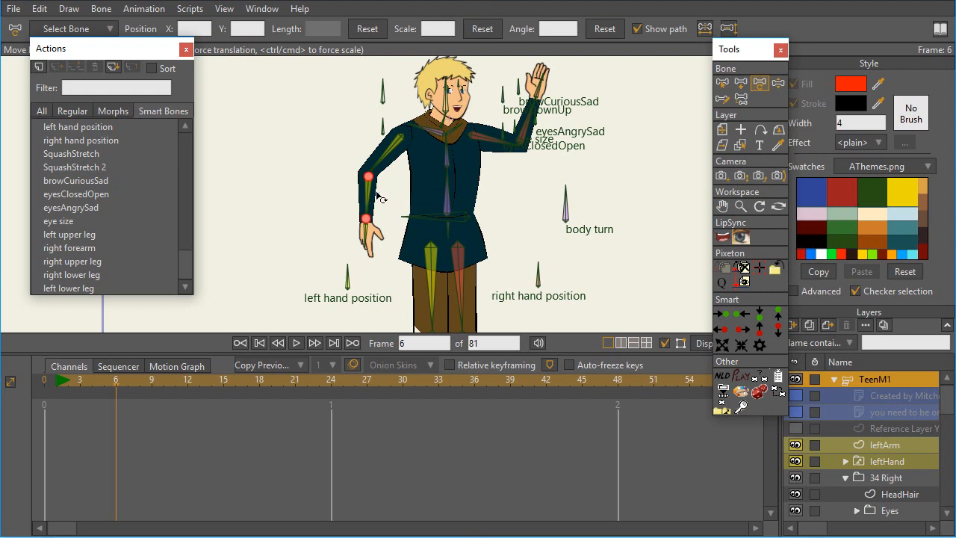
pyautogui.moveTo(371, 206)
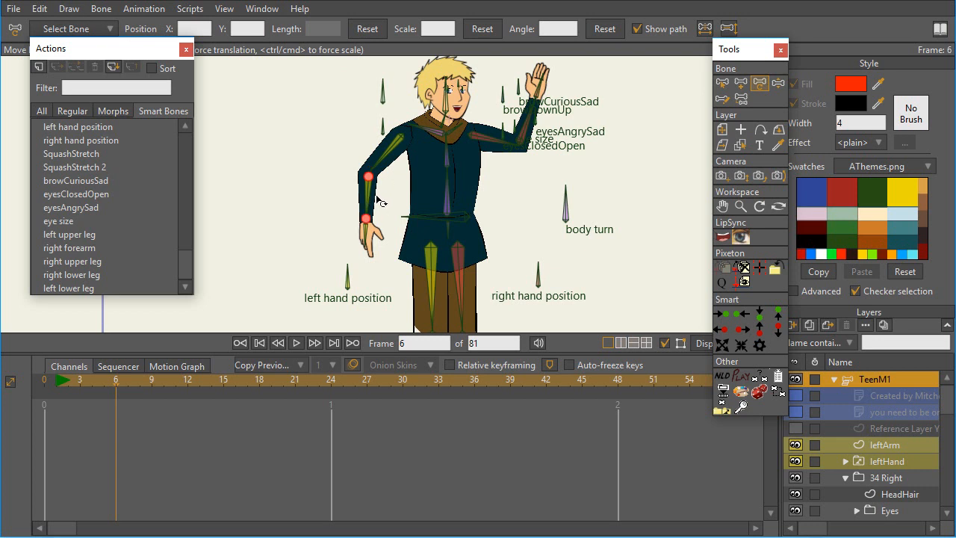
pyautogui.moveTo(379, 206)
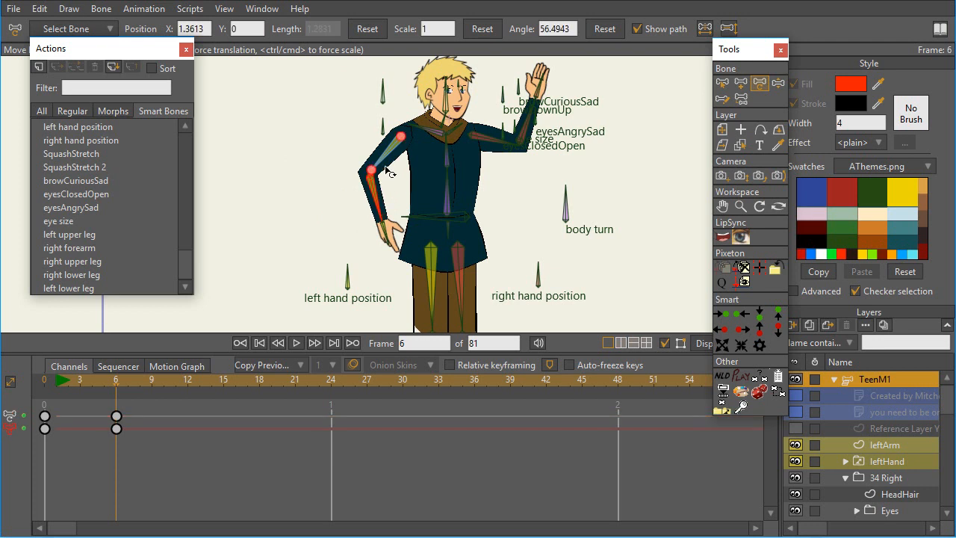
# Test-rotate the left arm at frame 6 to check the rig before creating the action.
pyautogui.moveTo(400, 137); pyautogui.dragTo(377, 176)
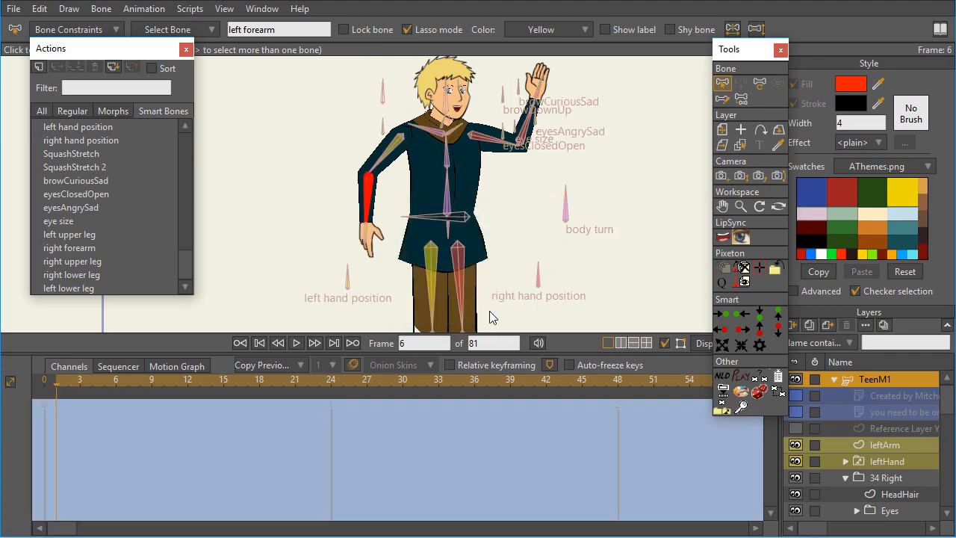
# Rotate the left forearm bone at frame 1 so the hand rests across the chest.
pyautogui.click(66, 286)
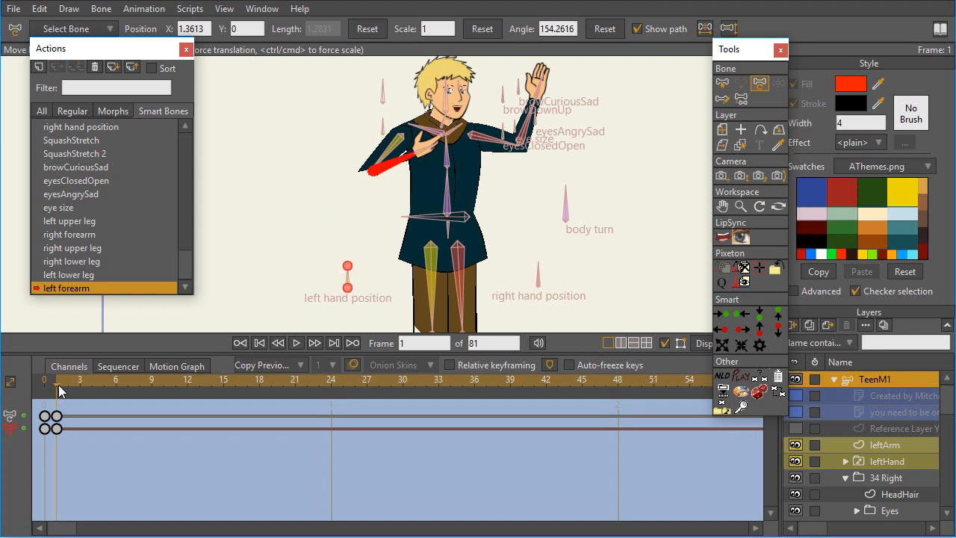
pyautogui.click(319, 382)
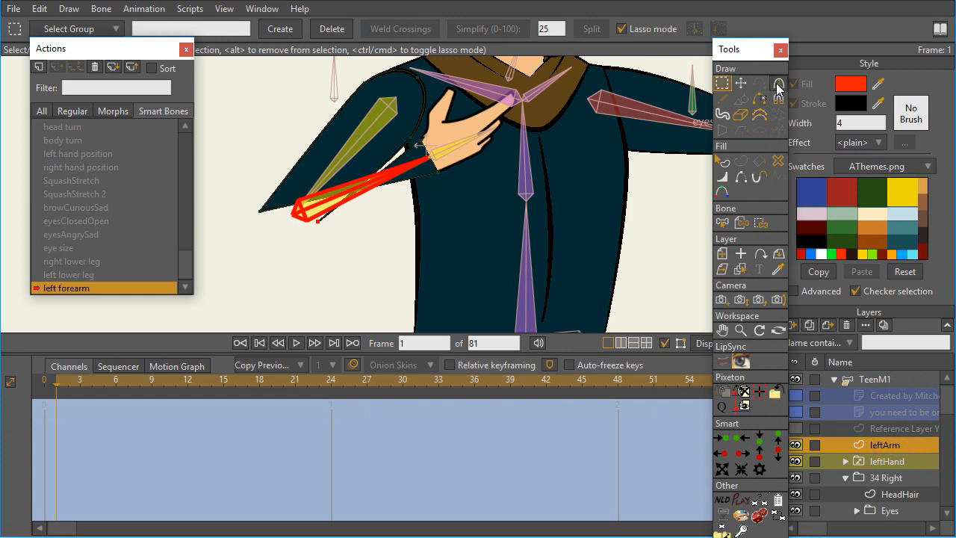
# Pull the elbow points outward and adjust their curve so the sleeve fills the bend.
pyautogui.click(776, 84)
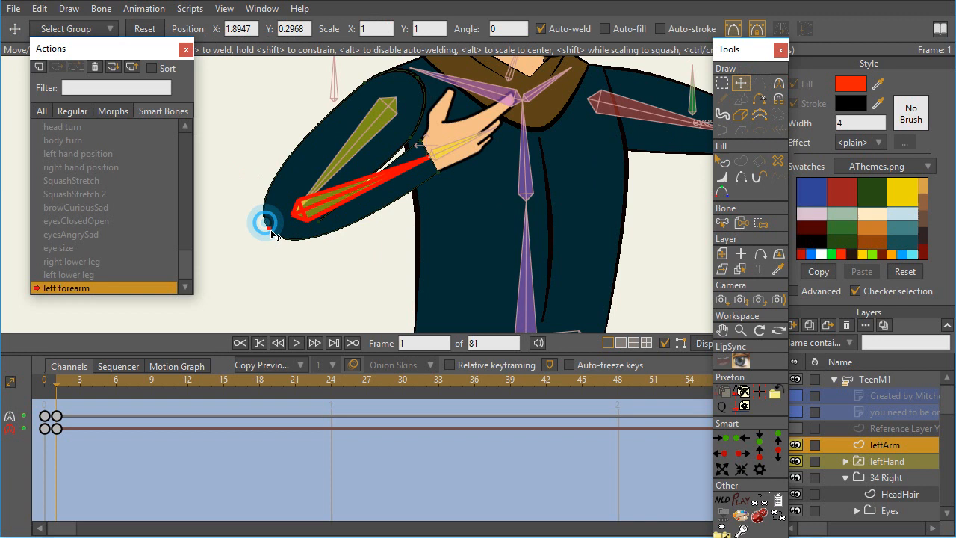
pyautogui.moveTo(266, 224); pyautogui.dragTo(341, 196)
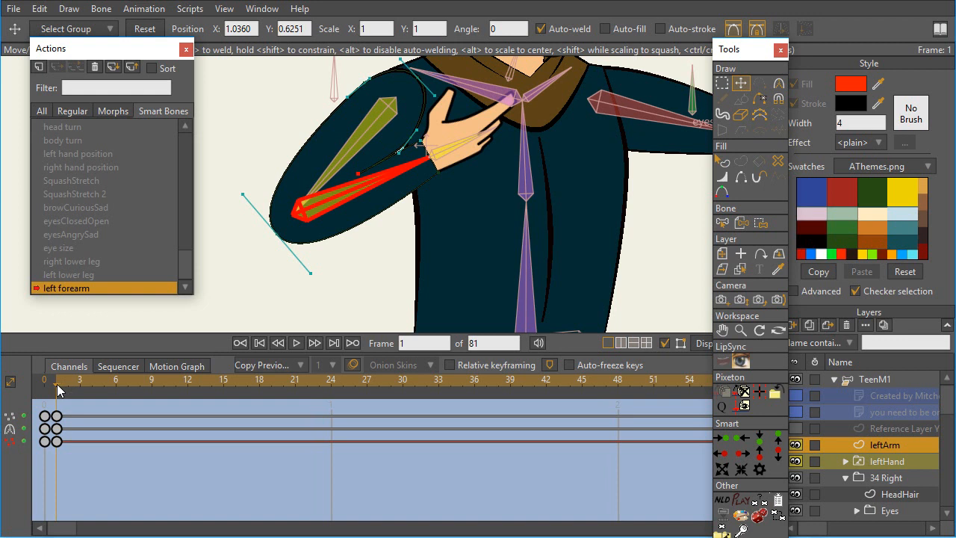
pyautogui.click(134, 380)
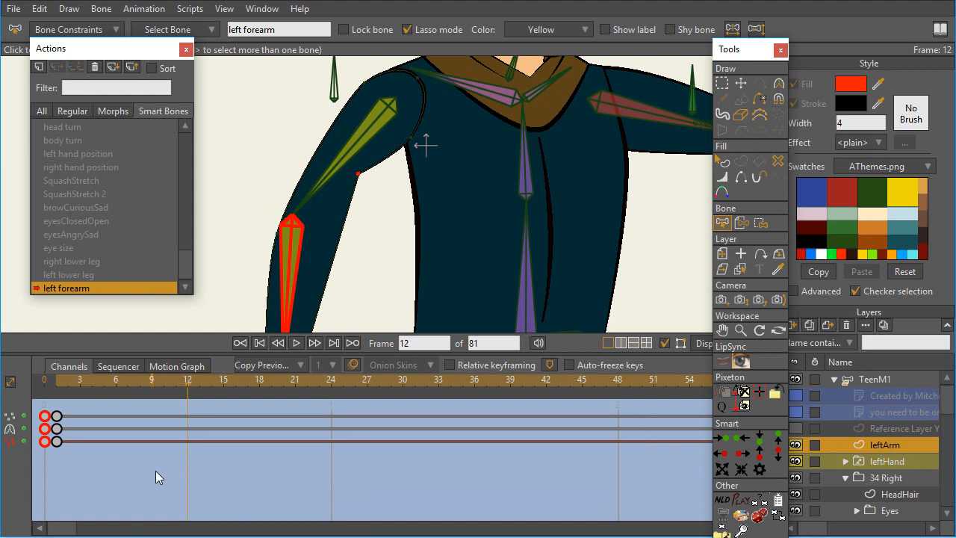
# Rotate the left forearm to hang straight down and key it at frame 12.
pyautogui.moveTo(357, 176); pyautogui.dragTo(313, 228)
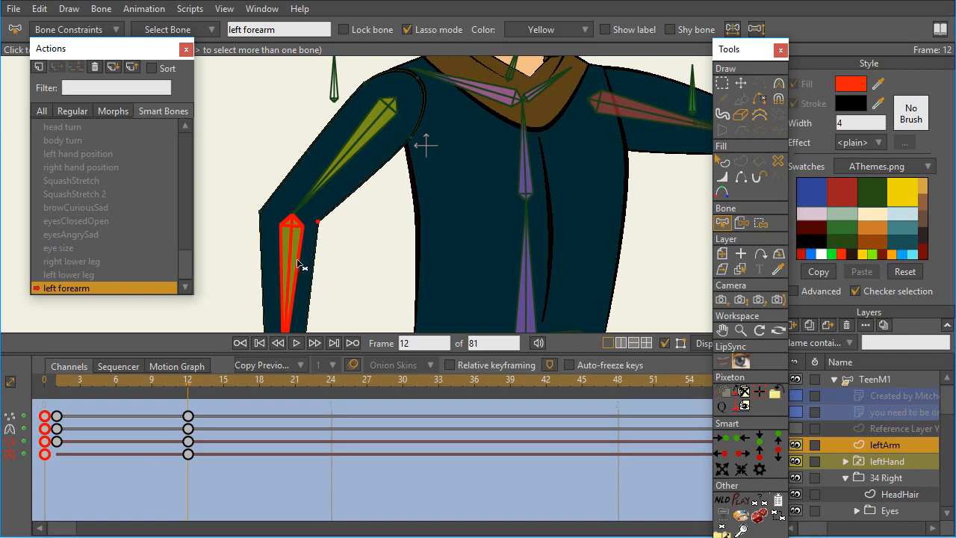
pyautogui.moveTo(142, 331)
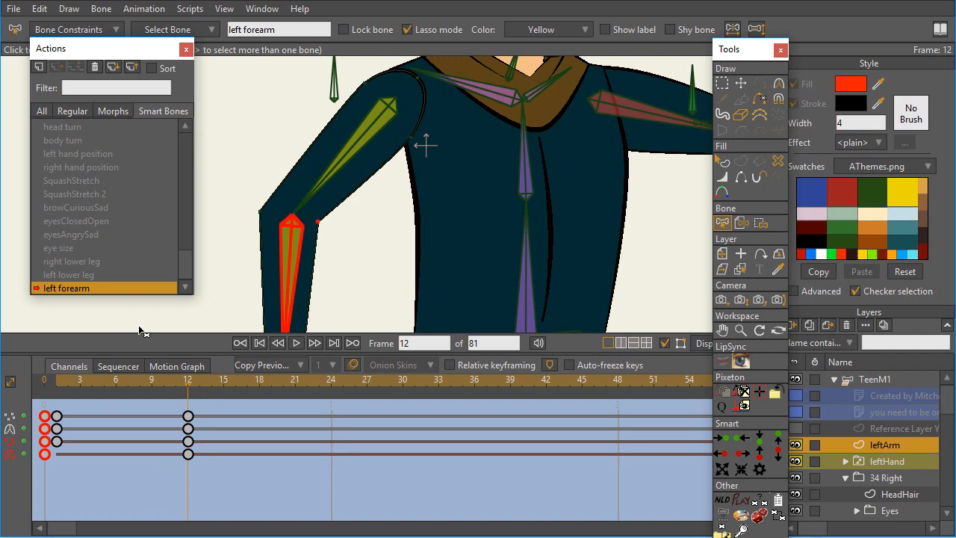
pyautogui.moveTo(311, 280)
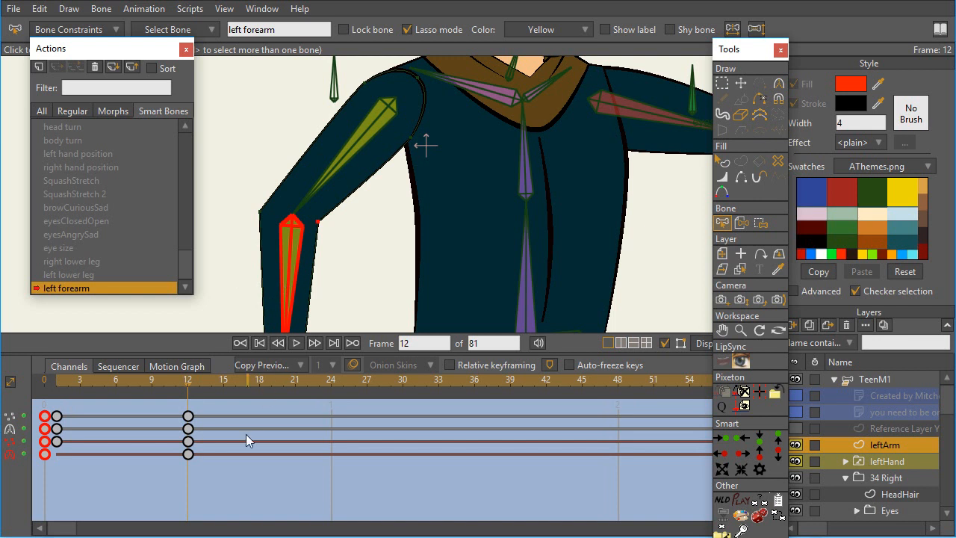
pyautogui.click(330, 380)
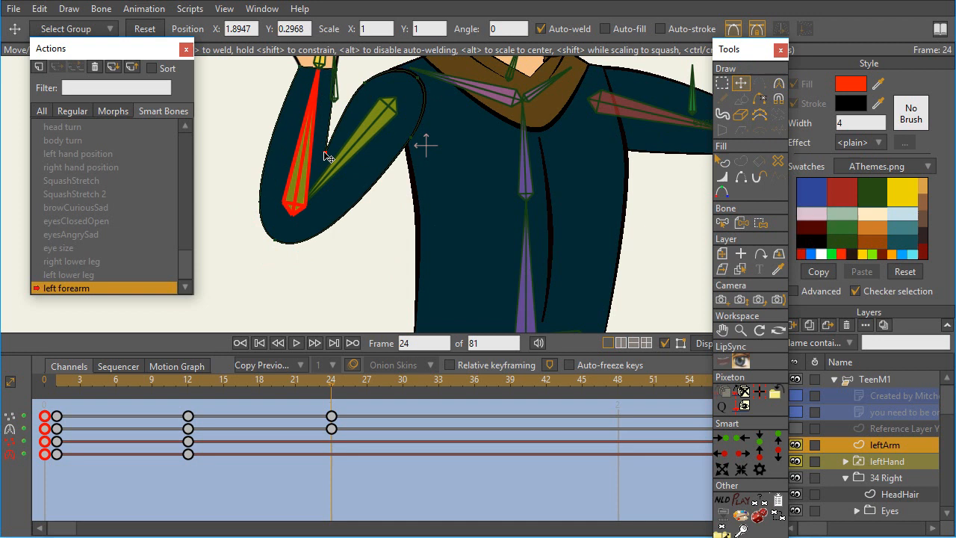
# Reshape the elbow points and smooth their curvature at frame 24.
pyautogui.click(776, 83)
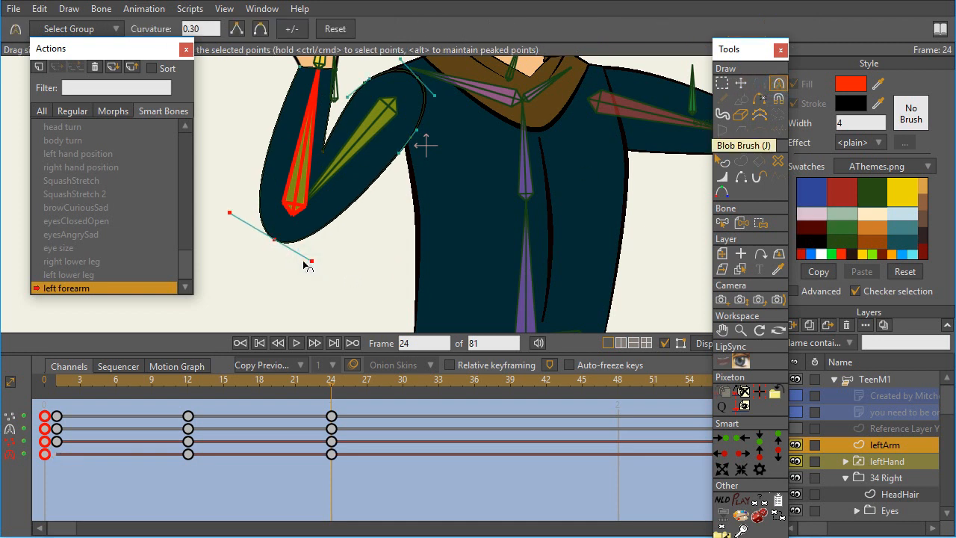
pyautogui.click(332, 387)
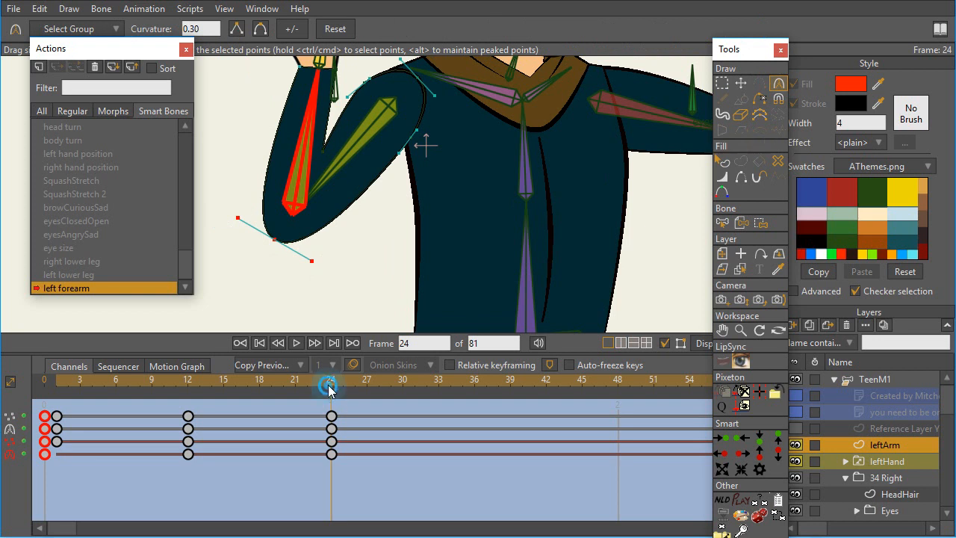
pyautogui.moveTo(331, 386); pyautogui.dragTo(78, 387)
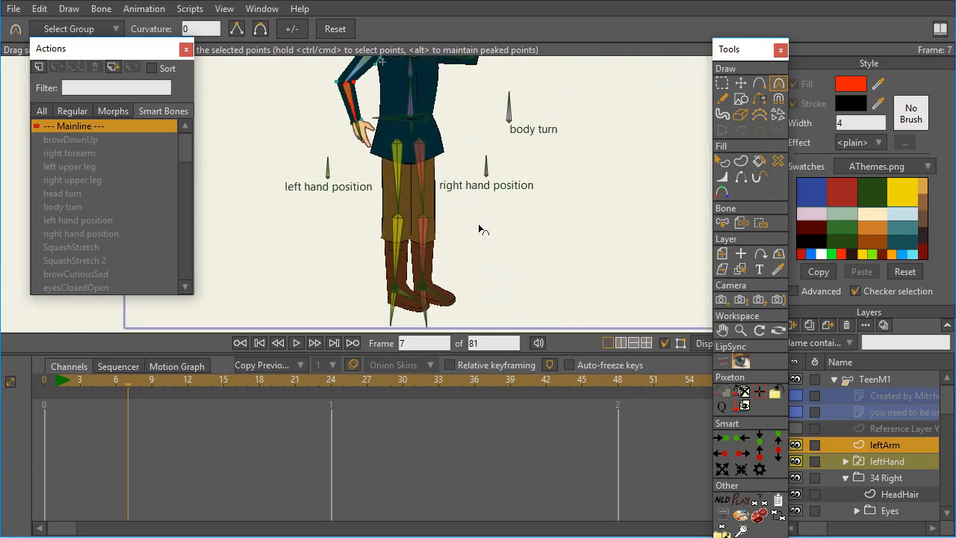
pyautogui.moveTo(485, 237)
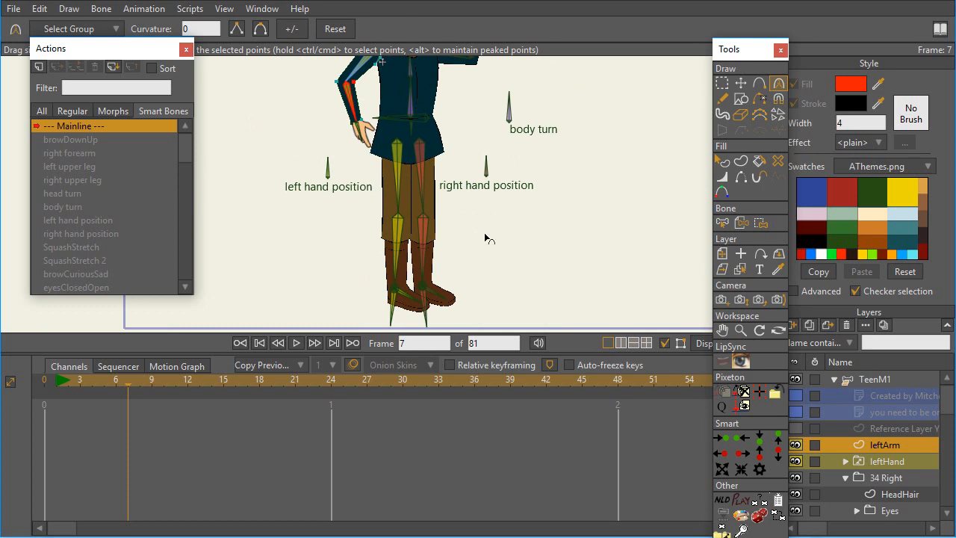
pyautogui.moveTo(884, 381)
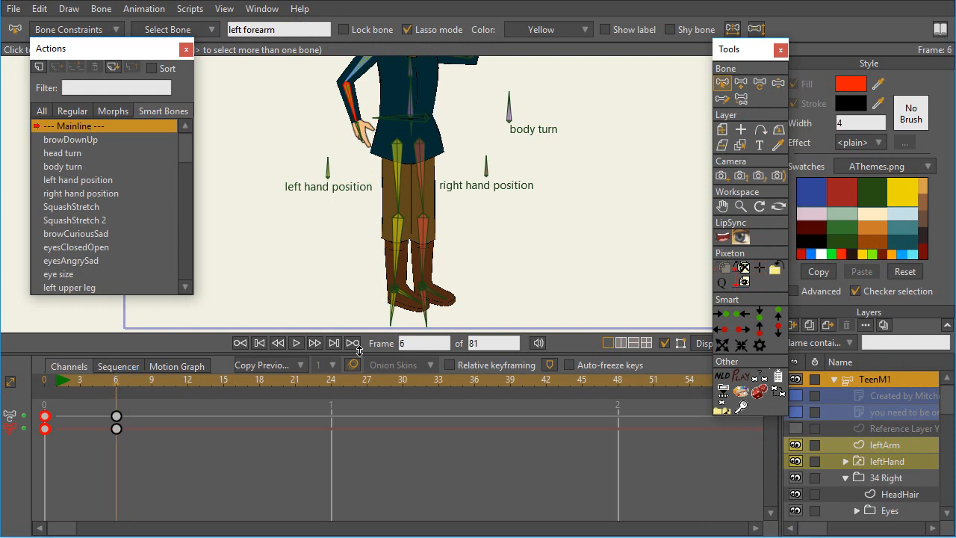
# Pose bones on the Mainline to check the legs, then scroll the Smart Bones list.
pyautogui.click(778, 83)
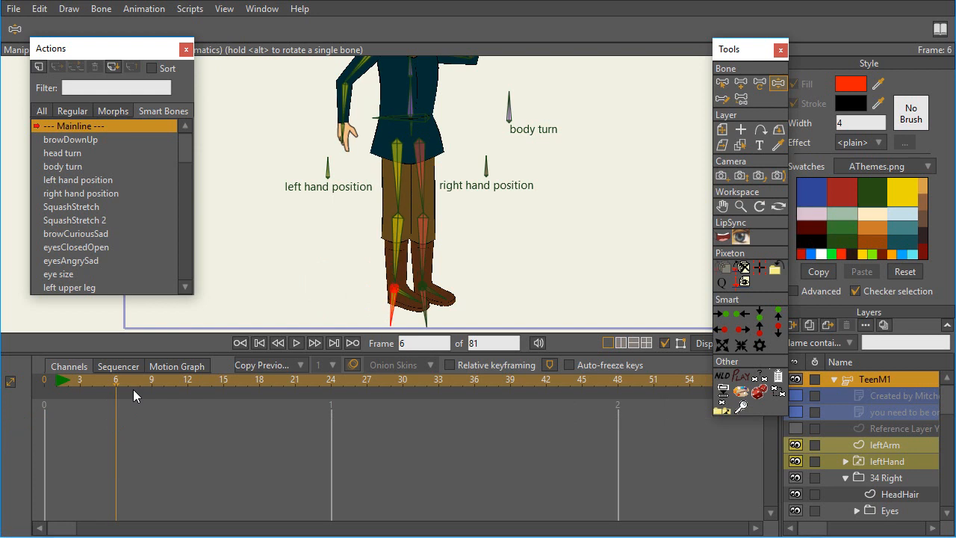
pyautogui.scroll(-3)
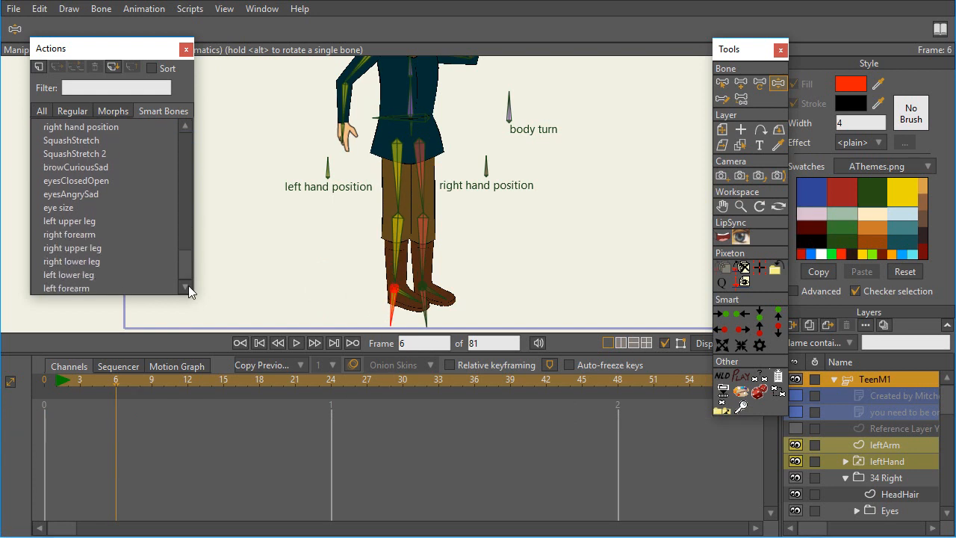
# Select the left forearm action and its starting keyframe for editing.
pyautogui.click(66, 287)
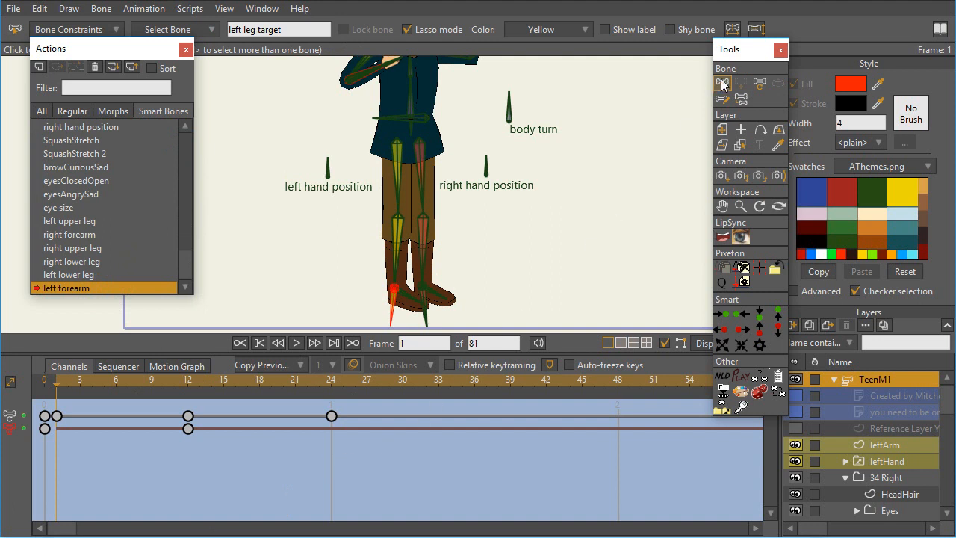
pyautogui.moveTo(869, 387)
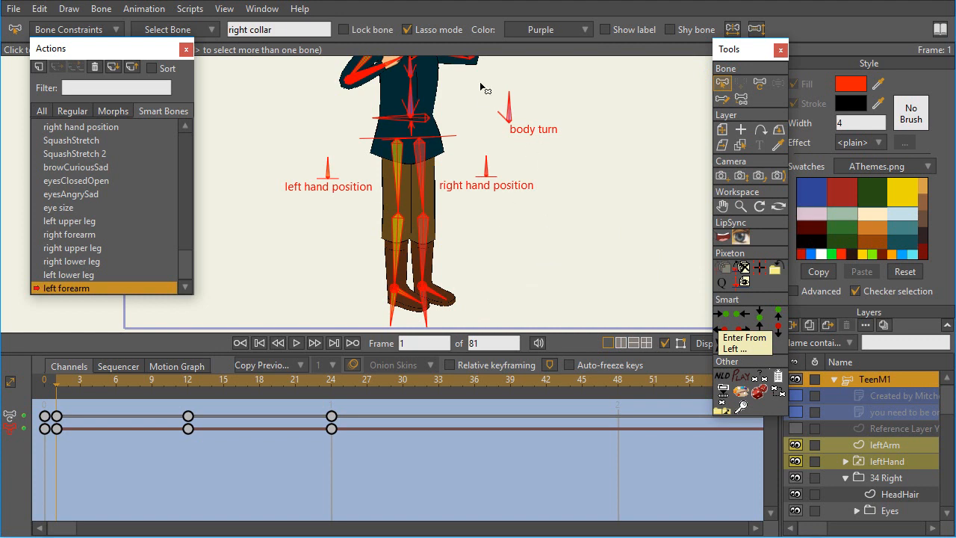
pyautogui.moveTo(437, 182)
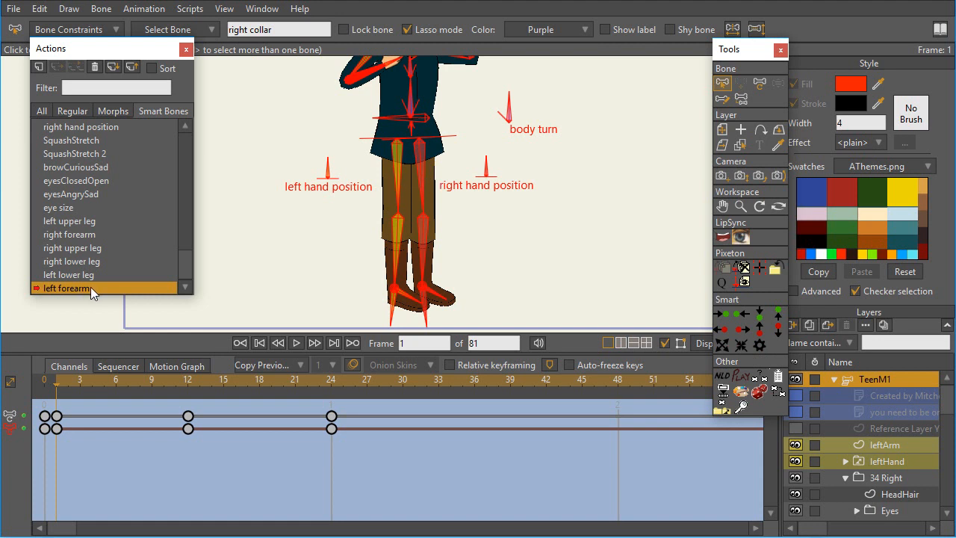
pyautogui.moveTo(290, 218)
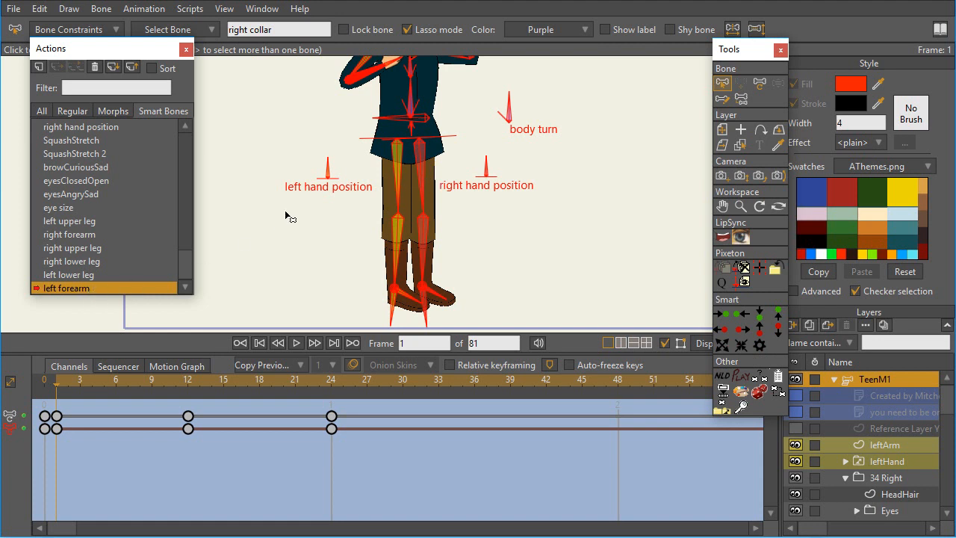
pyautogui.moveTo(416, 152)
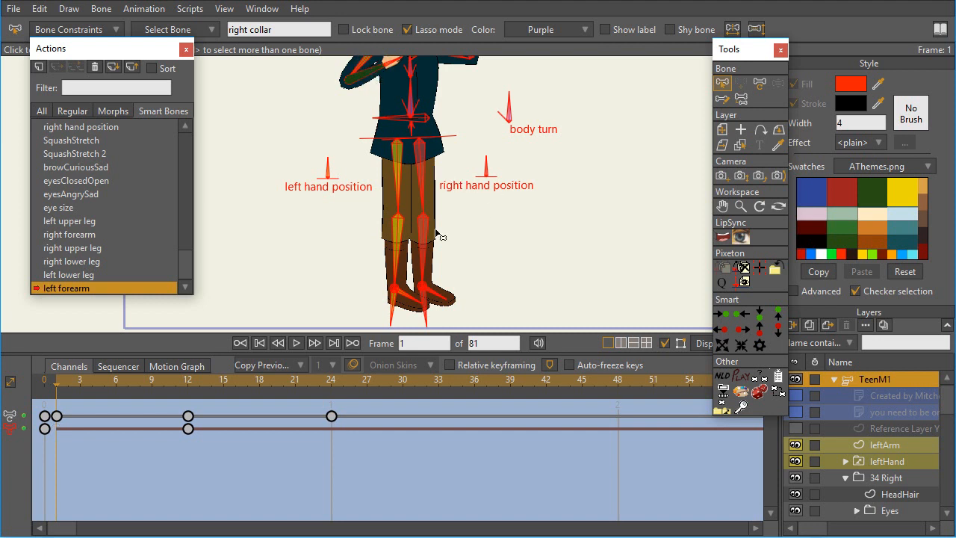
pyautogui.moveTo(381, 70)
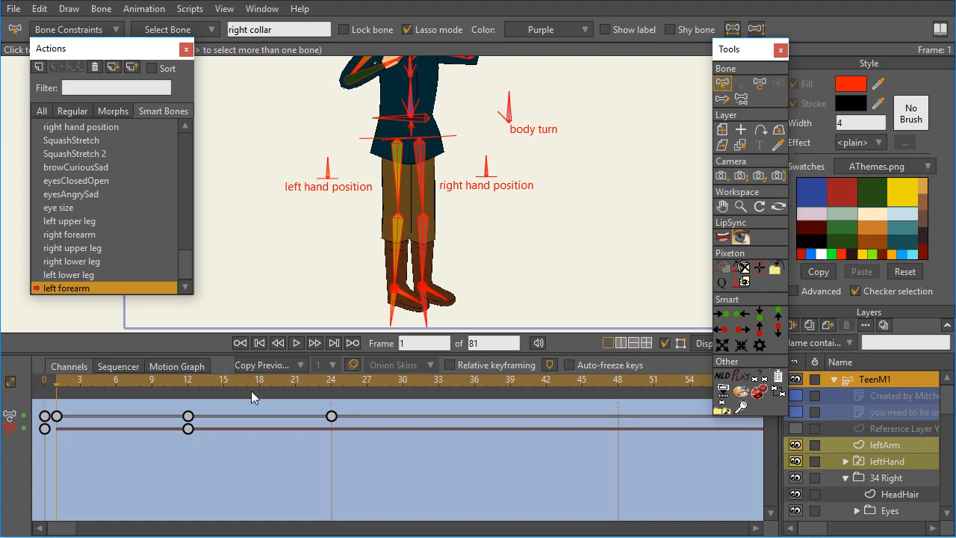
pyautogui.moveTo(48, 430)
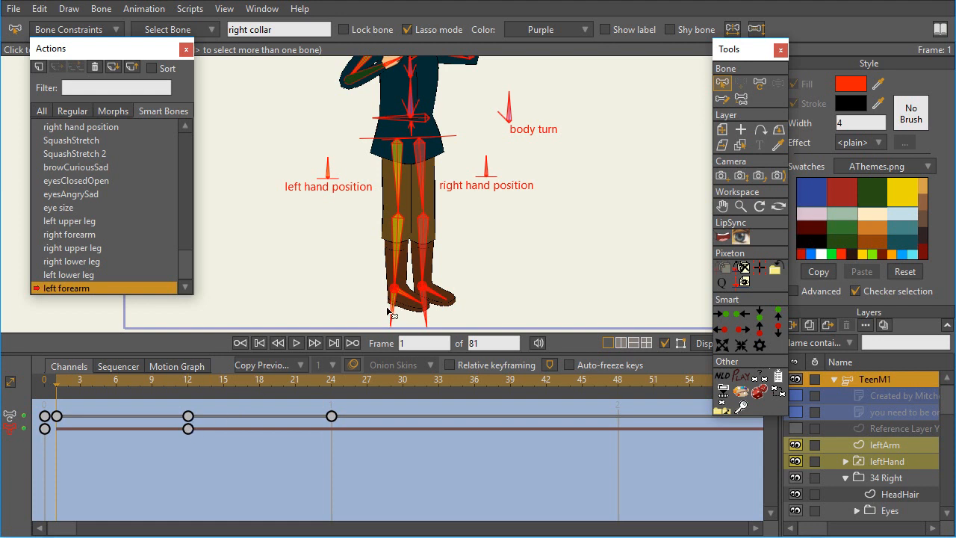
pyautogui.moveTo(419, 305)
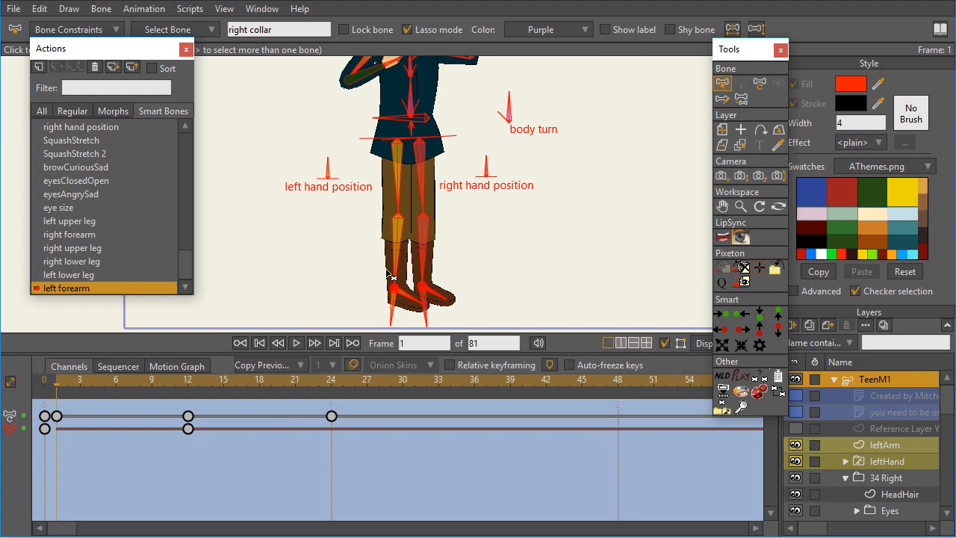
pyautogui.moveTo(407, 231)
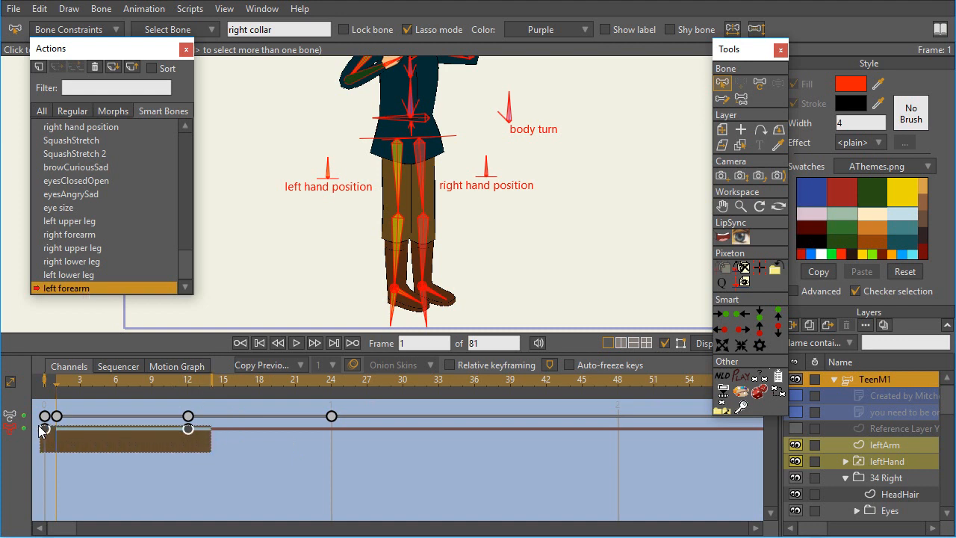
pyautogui.click(45, 427)
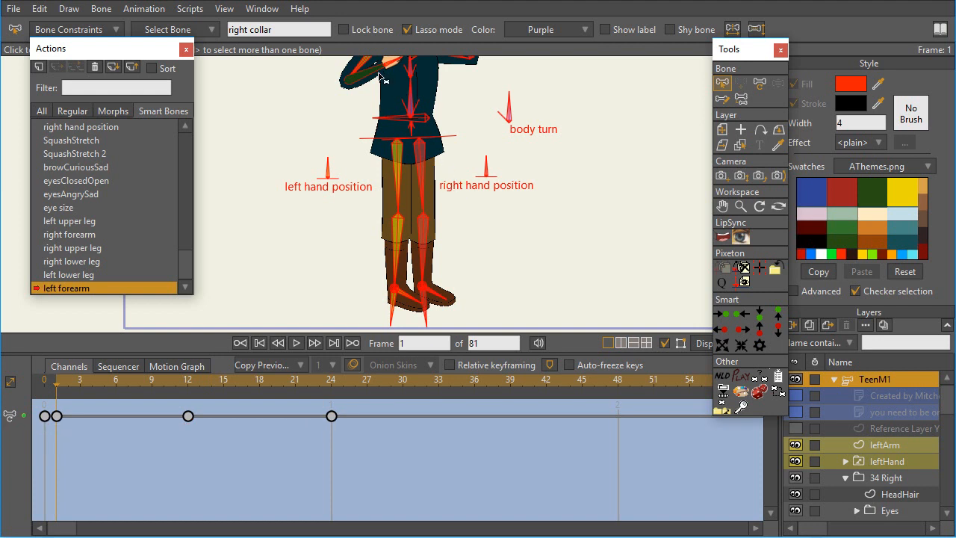
pyautogui.moveTo(709, 101)
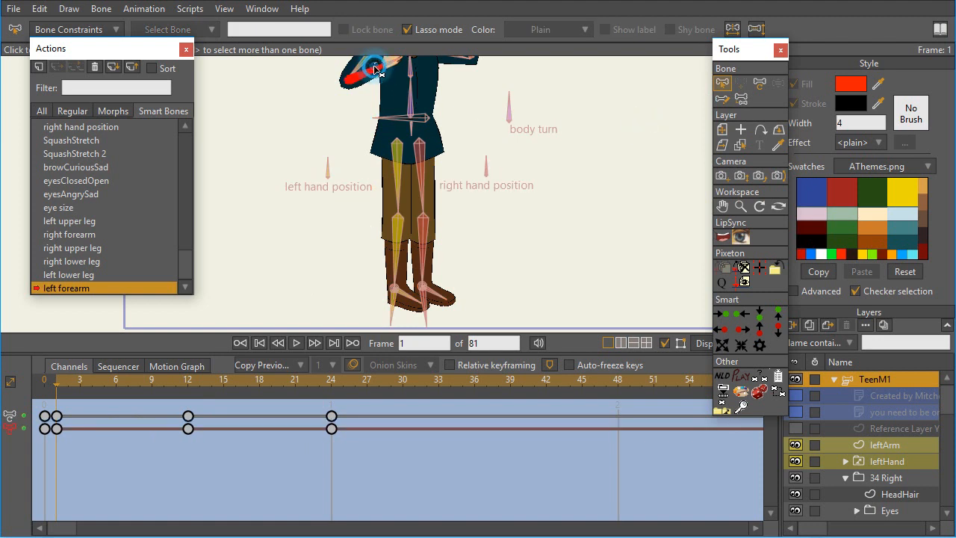
# Select the left forearm bone to key its poses in the action.
pyautogui.click(373, 67)
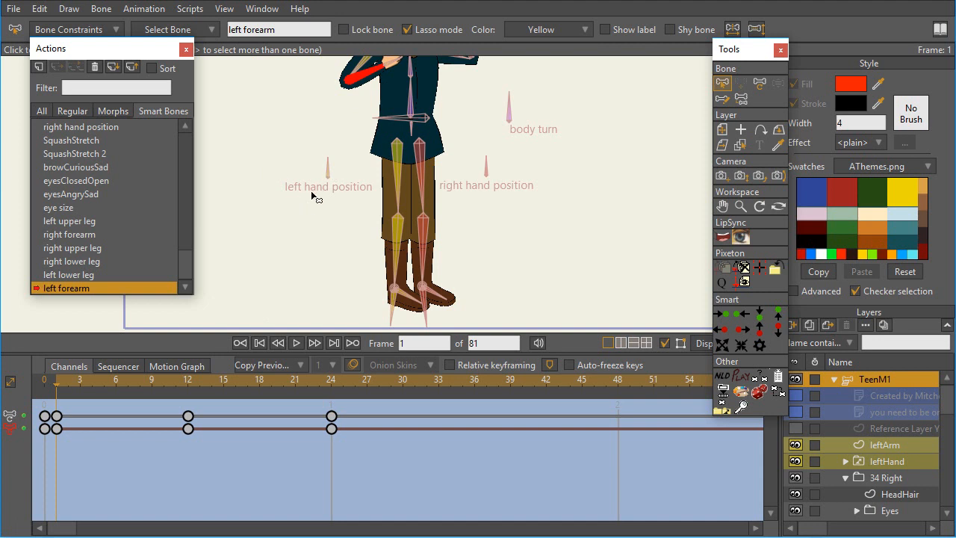
pyautogui.click(412, 146)
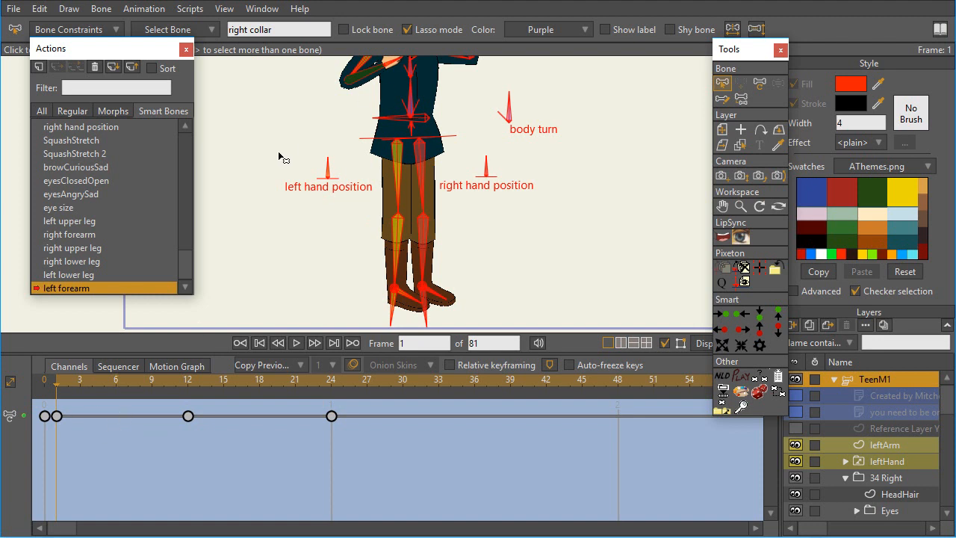
pyautogui.moveTo(194, 257)
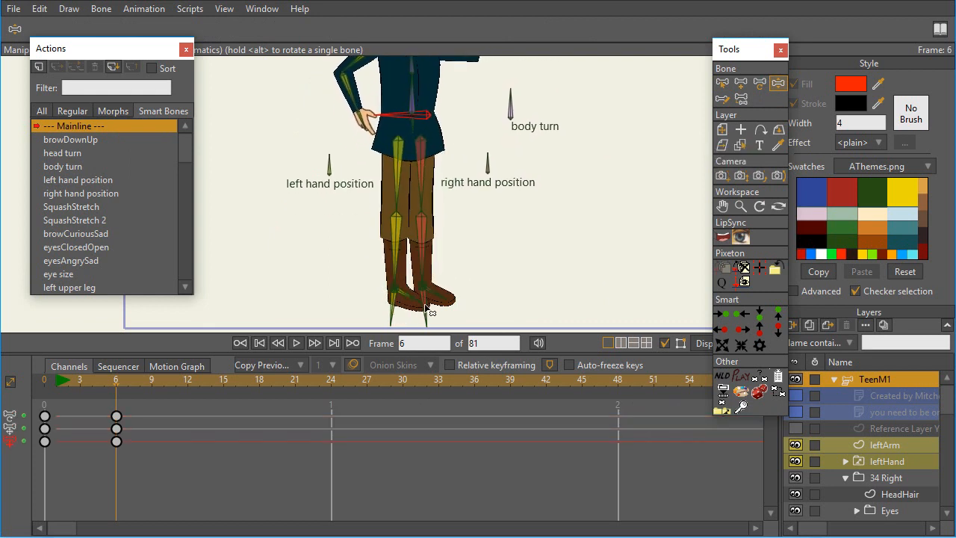
# Drag each foot target bone at frame 6 to confirm both legs still bend.
pyautogui.moveTo(431, 312); pyautogui.dragTo(381, 293)
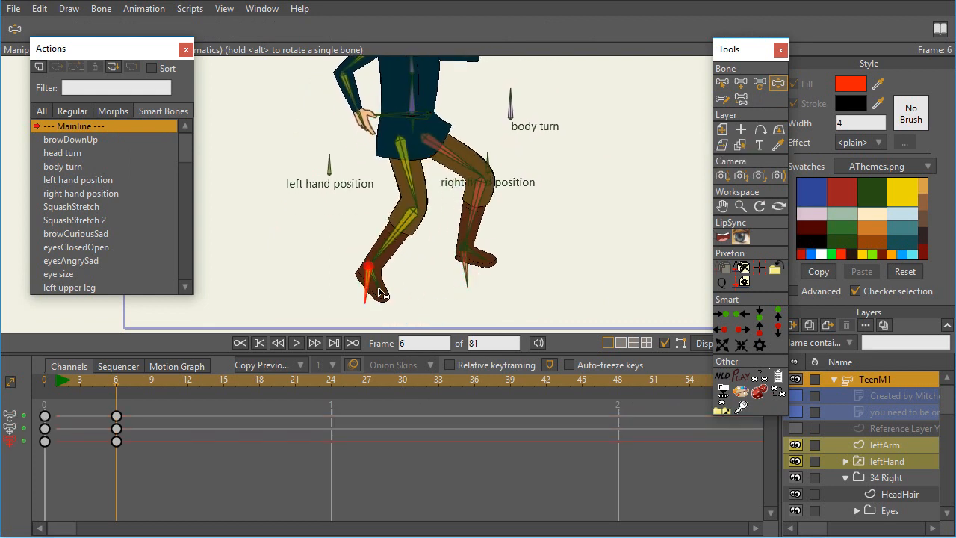
pyautogui.moveTo(381, 291); pyautogui.dragTo(456, 302)
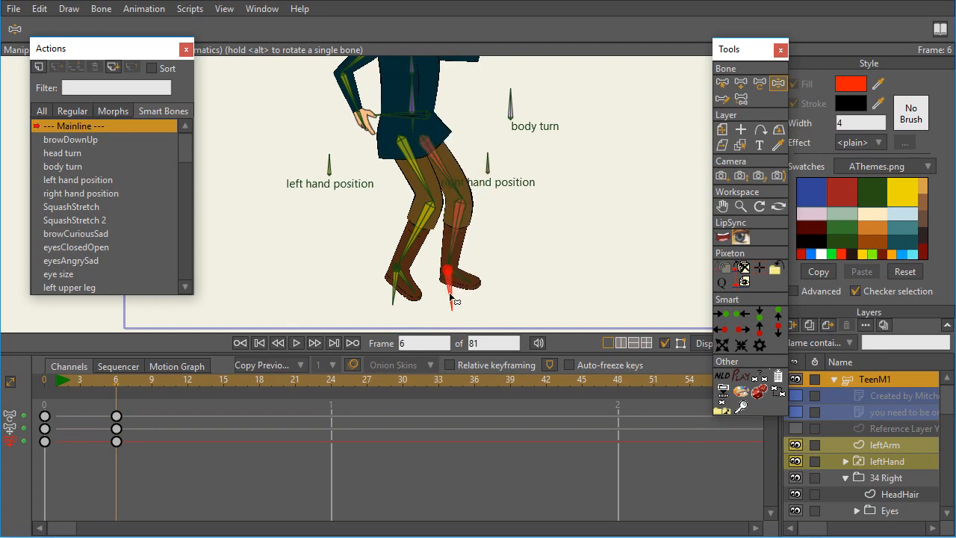
pyautogui.moveTo(463, 322)
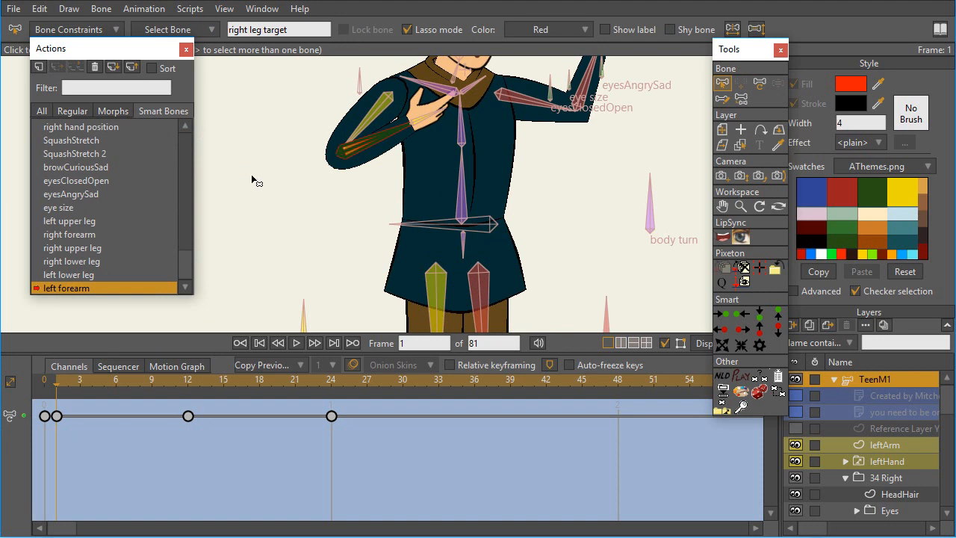
pyautogui.moveTo(487, 150)
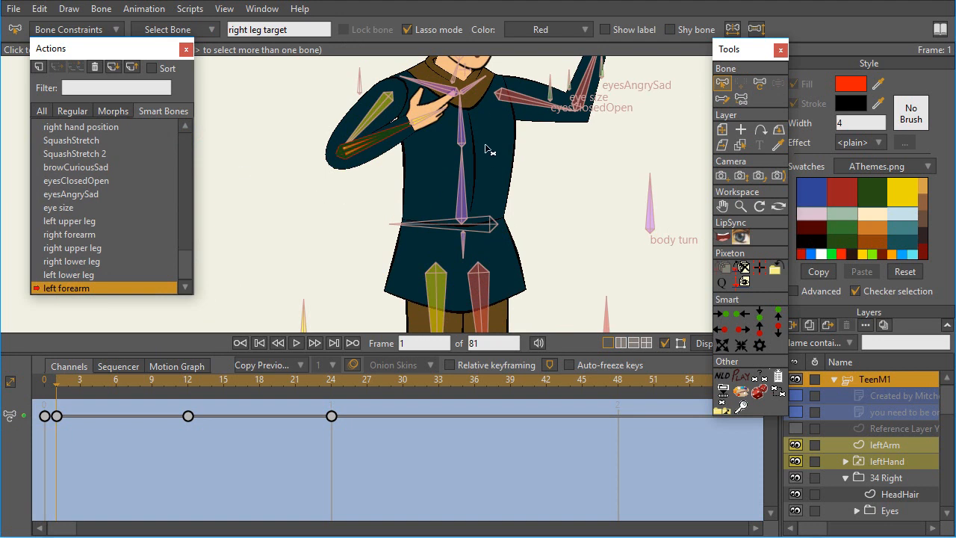
pyautogui.moveTo(520, 165)
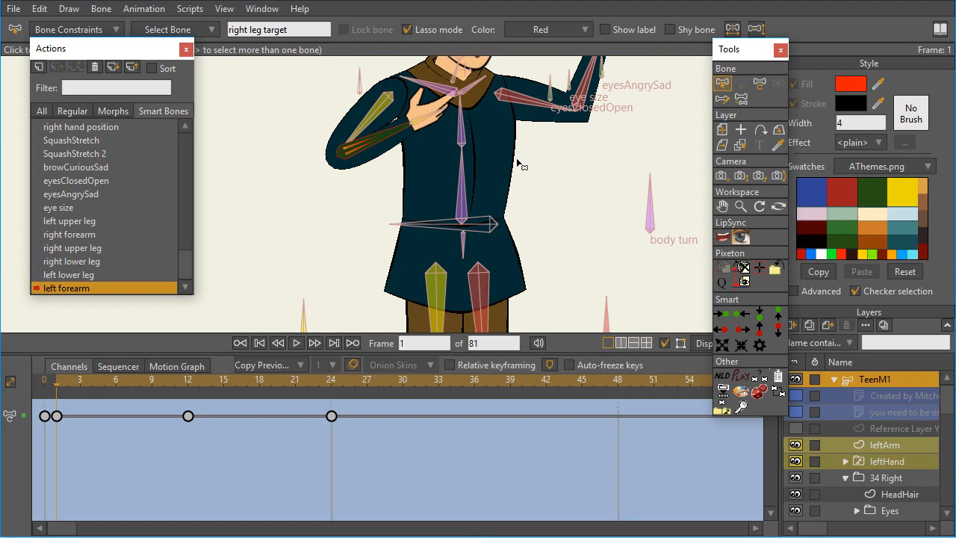
pyautogui.moveTo(461, 153)
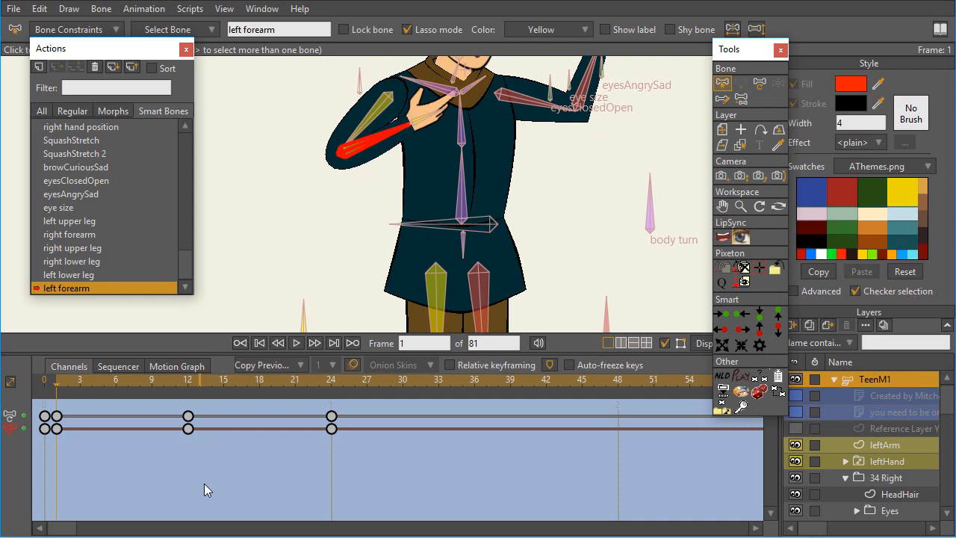
# Scrub the action timeline through frames 13, 12, 16 and 8 to preview the arm poses.
pyautogui.click(189, 421)
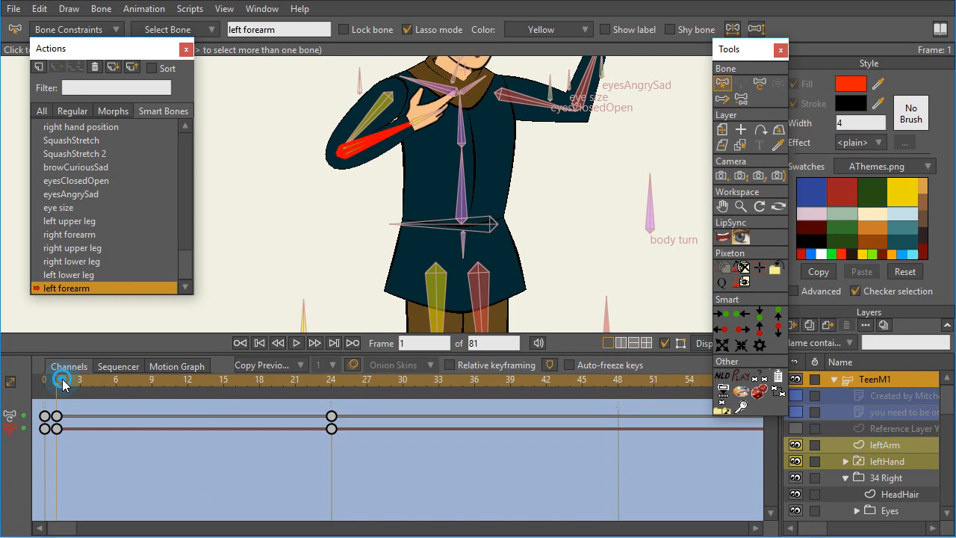
pyautogui.click(201, 379)
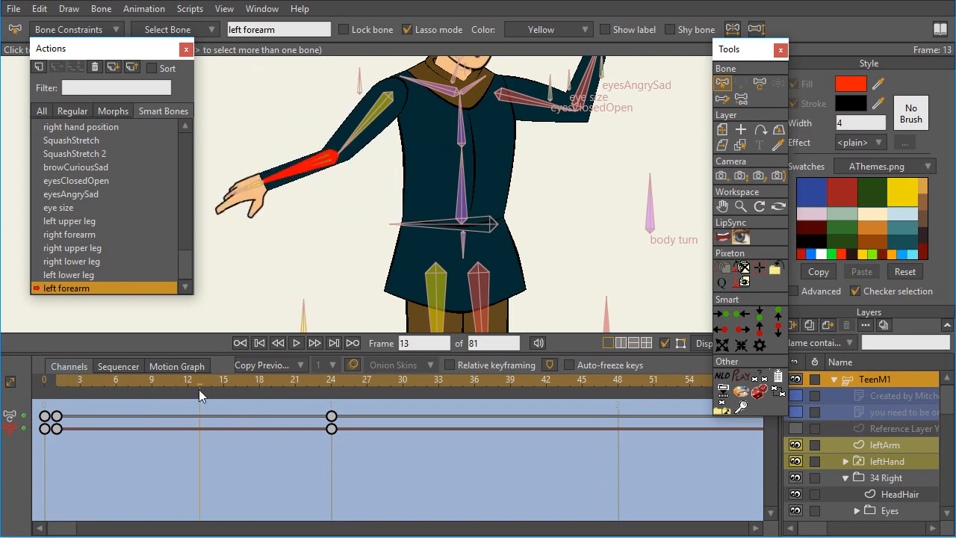
pyautogui.click(188, 380)
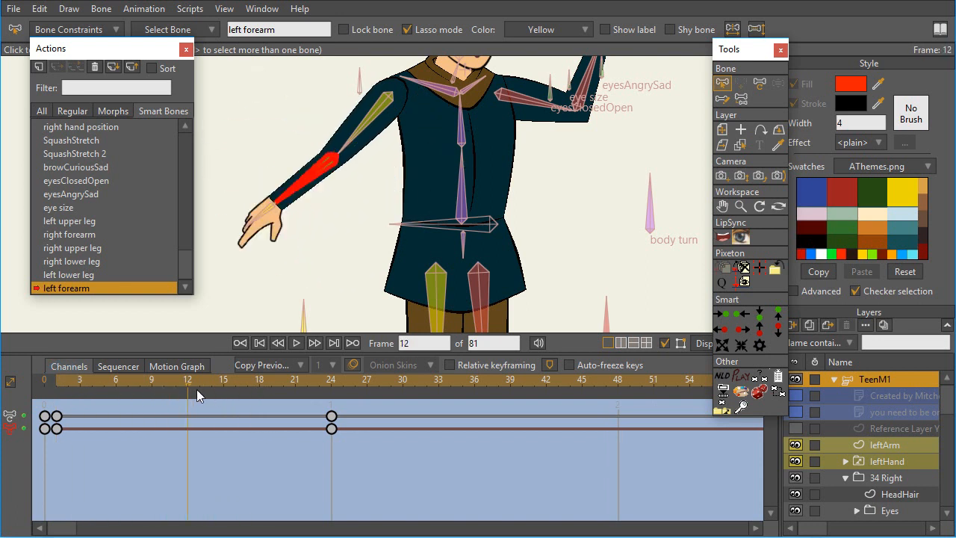
pyautogui.click(239, 379)
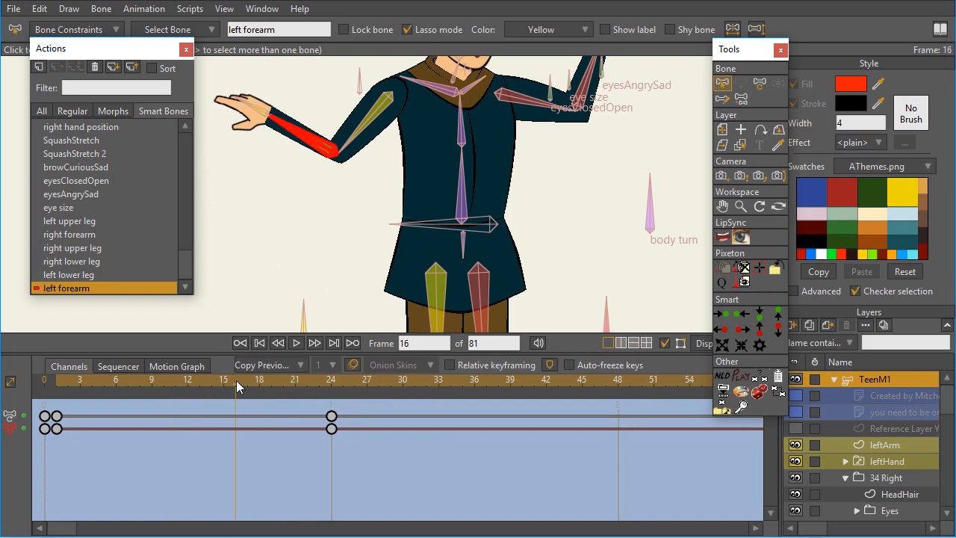
pyautogui.click(146, 380)
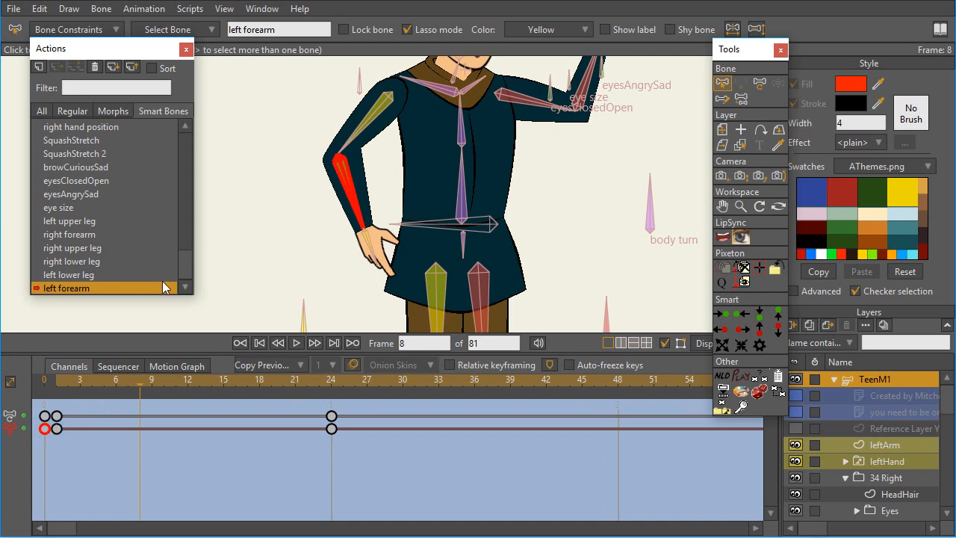
pyautogui.moveTo(44, 430)
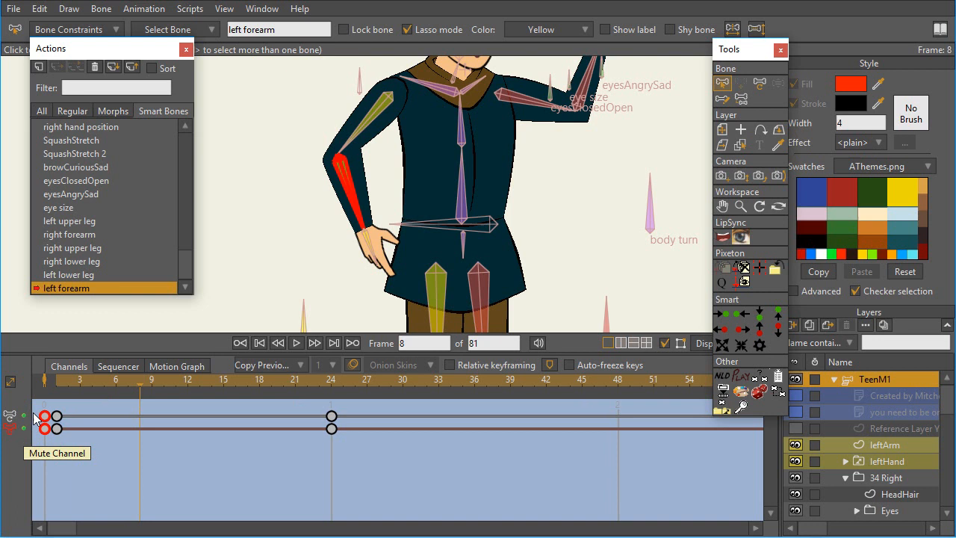
pyautogui.moveTo(14, 418)
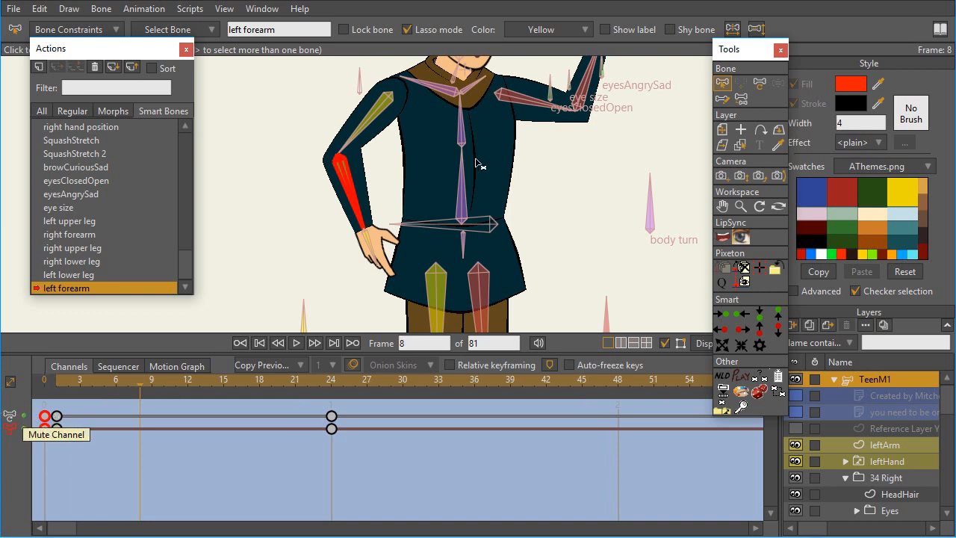
# Reselect the channel-start keyframe and adjust the keys around frame 12.
pyautogui.click(157, 455)
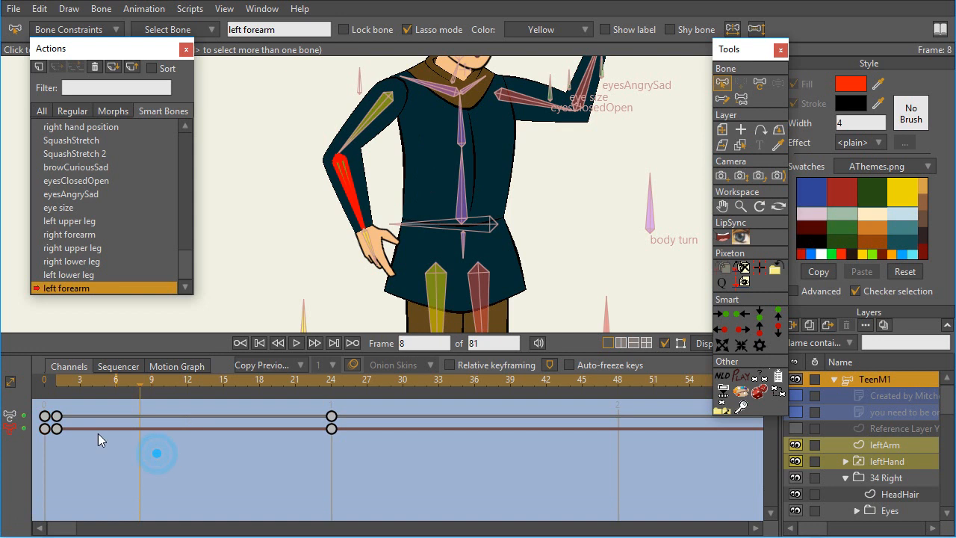
pyautogui.click(46, 428)
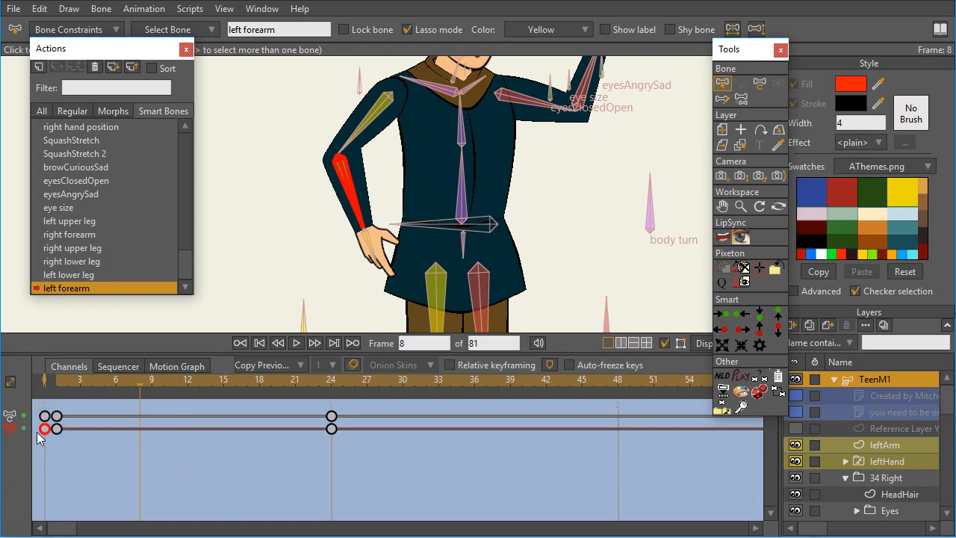
pyautogui.click(186, 380)
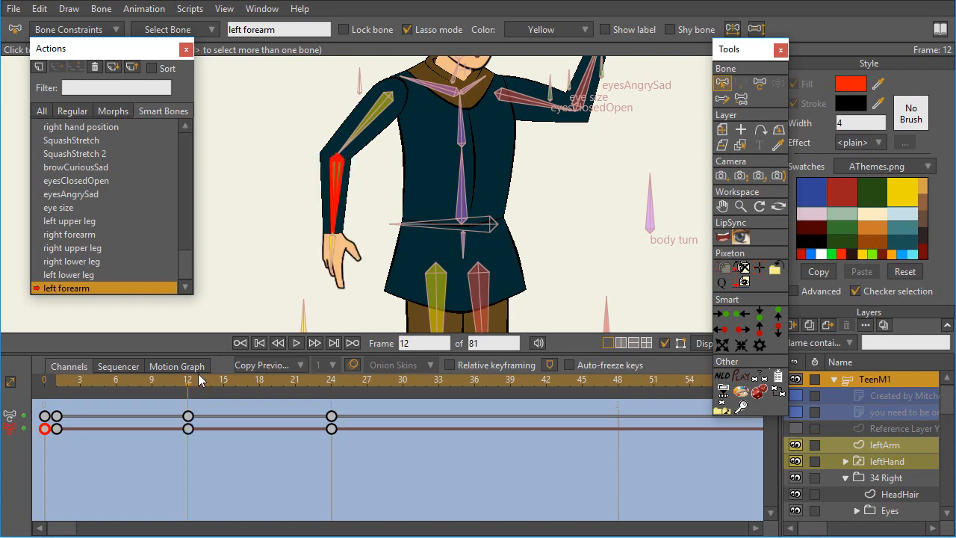
pyautogui.click(282, 379)
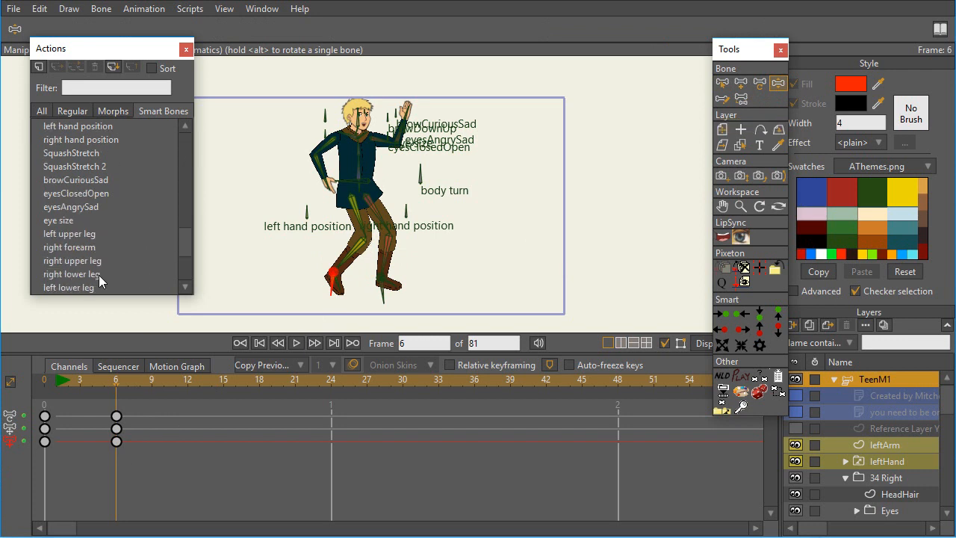
pyautogui.click(68, 287)
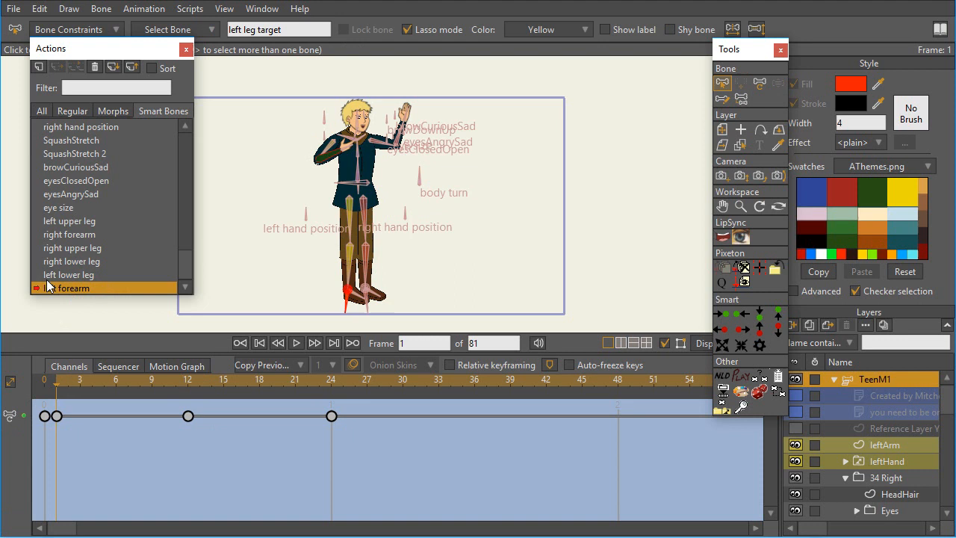
pyautogui.click(66, 287)
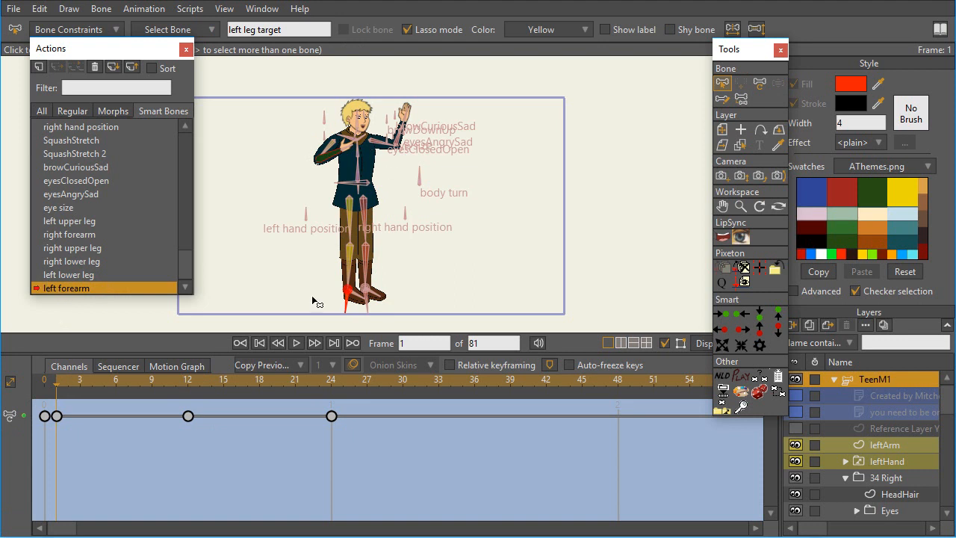
pyautogui.click(236, 379)
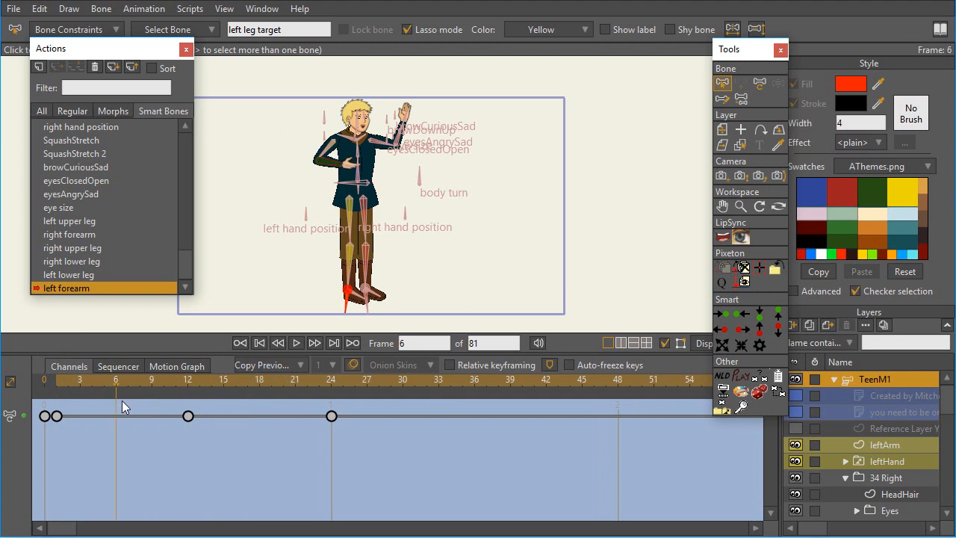
pyautogui.moveTo(332, 167)
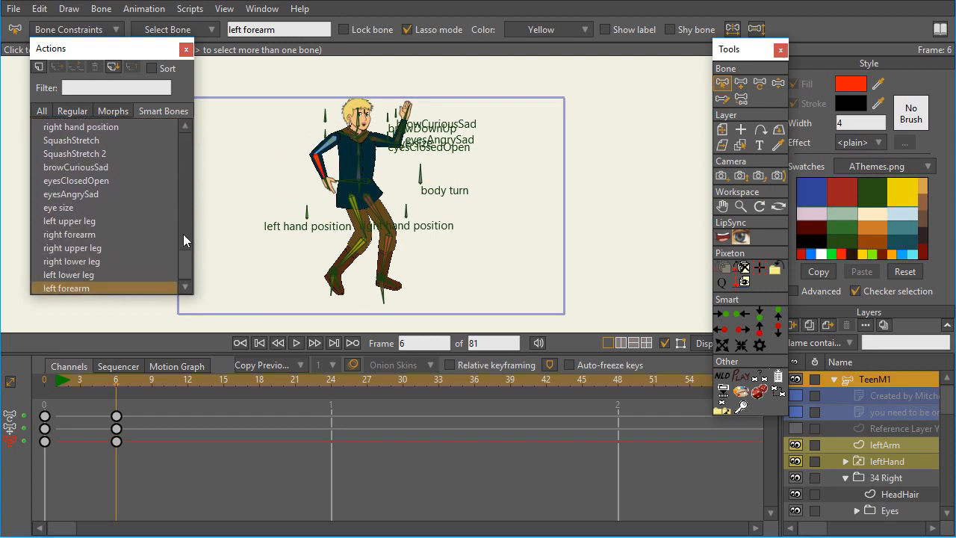
pyautogui.moveTo(191, 275)
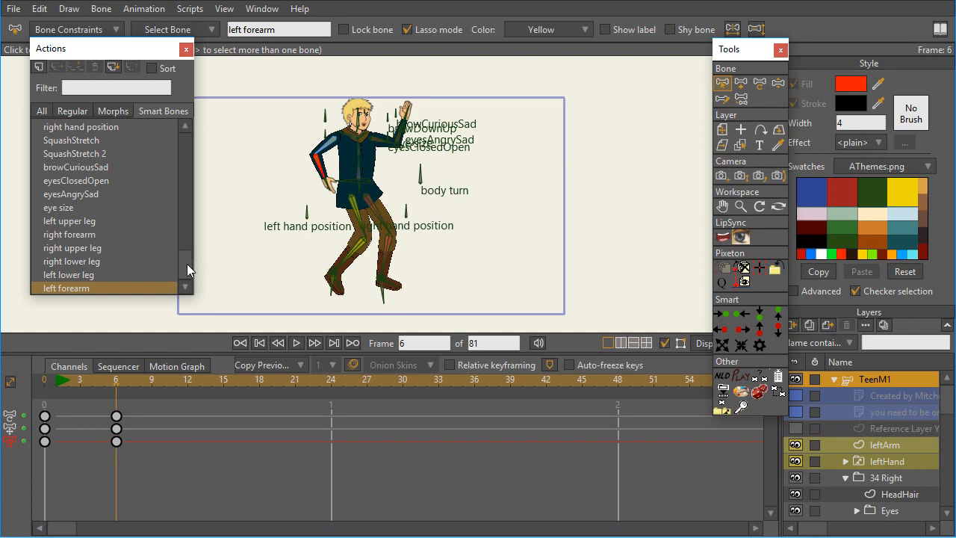
pyautogui.click(72, 110)
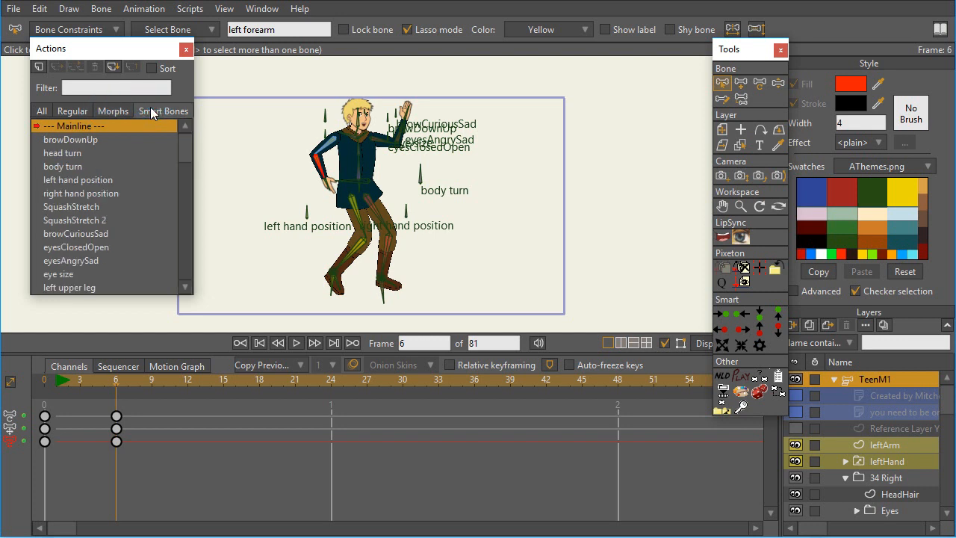
pyautogui.moveTo(100, 219)
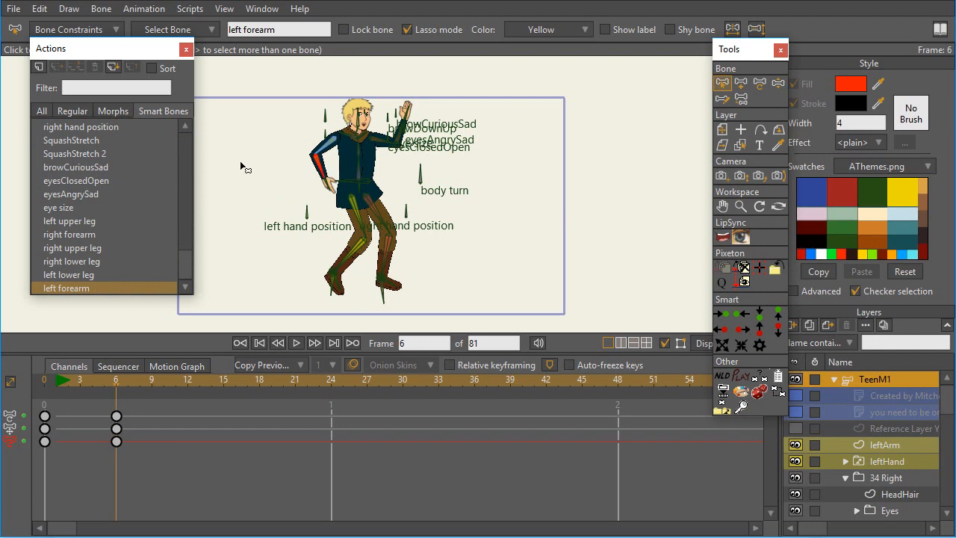
pyautogui.moveTo(155, 118)
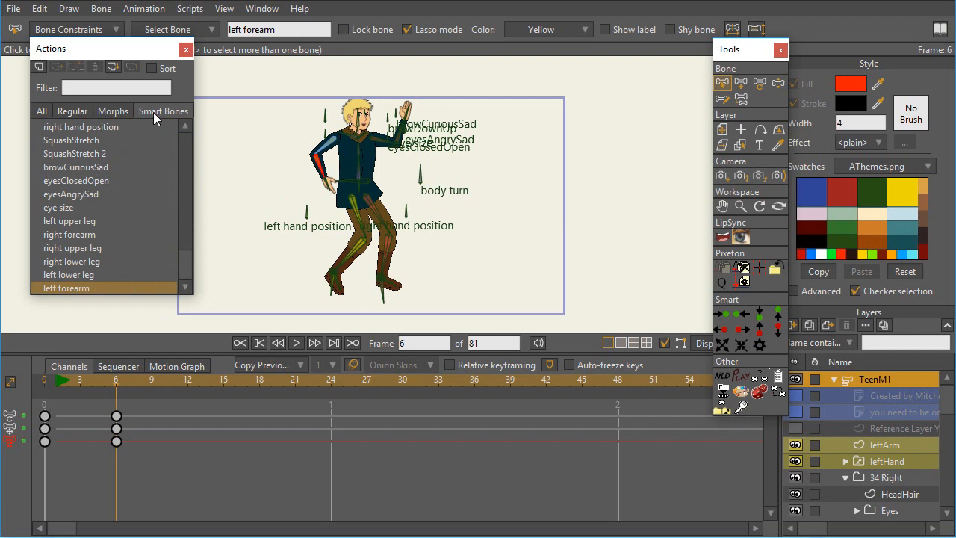
# Browse the Morphs list, then return to the Smart Bones actions list.
pyautogui.click(114, 110)
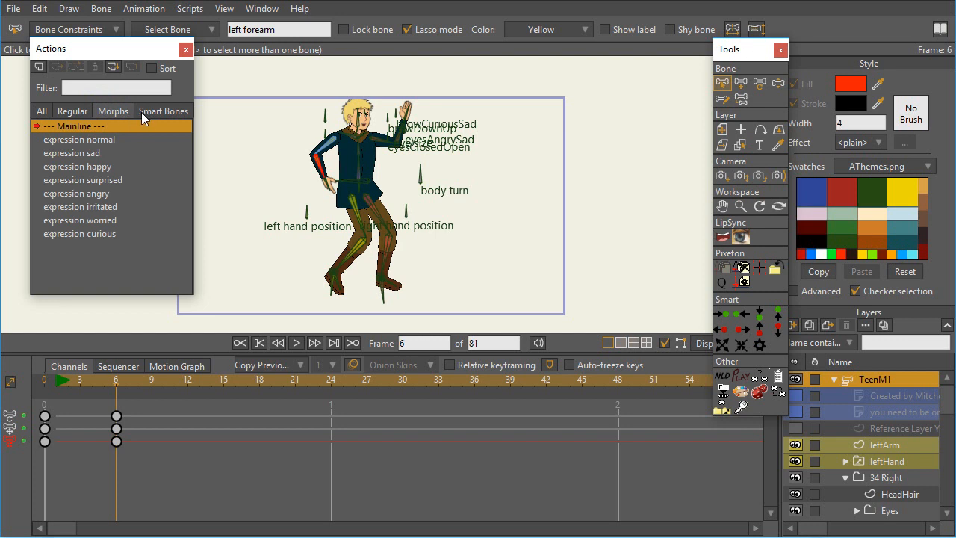
pyautogui.click(163, 110)
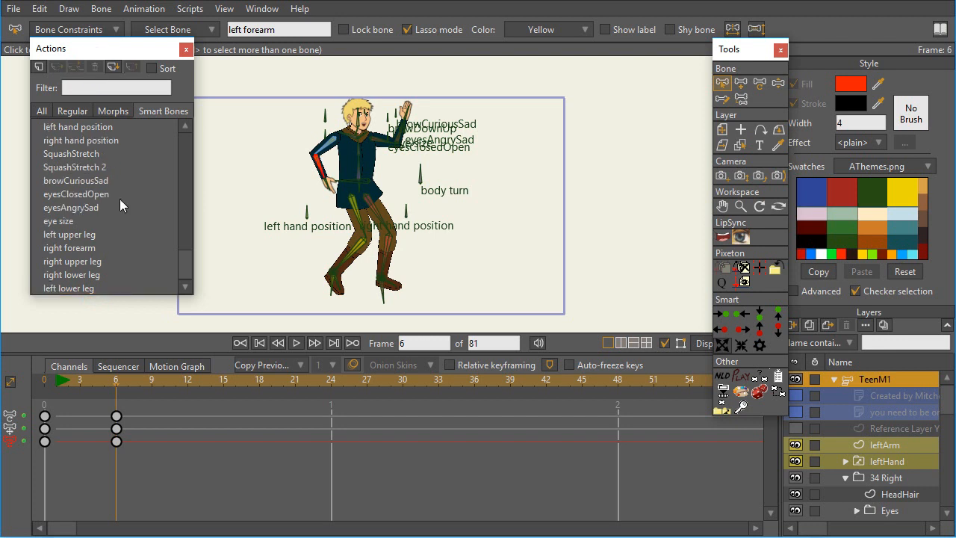
pyautogui.moveTo(149, 448)
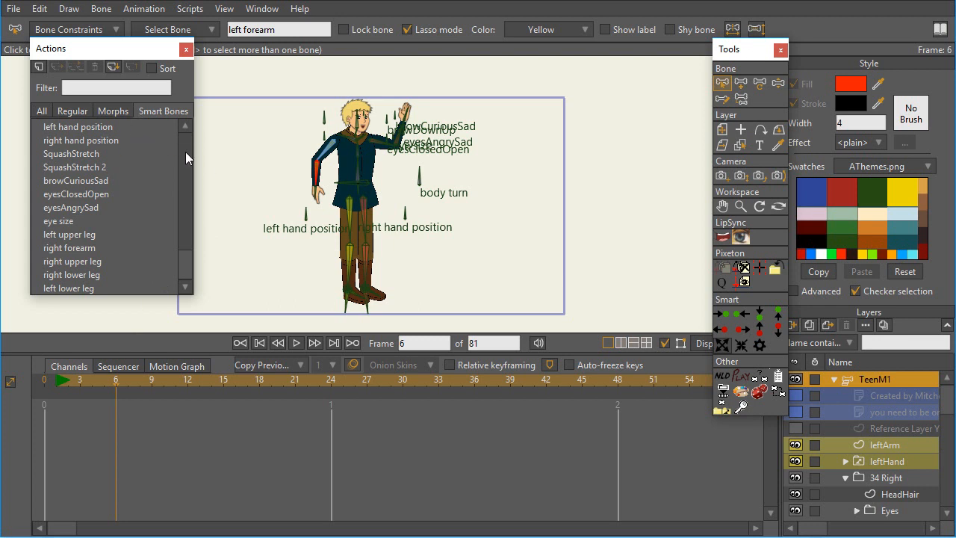
pyautogui.moveTo(268, 185)
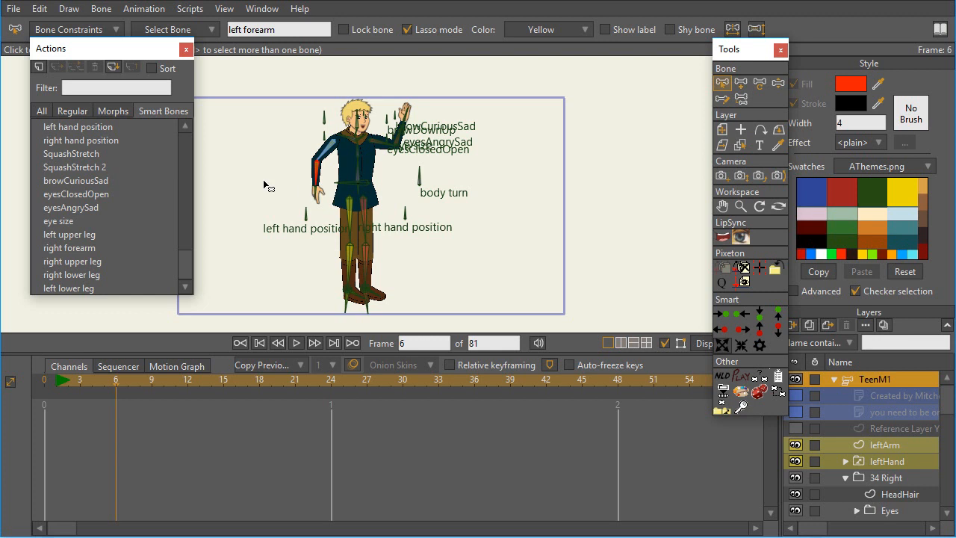
pyautogui.moveTo(224, 197)
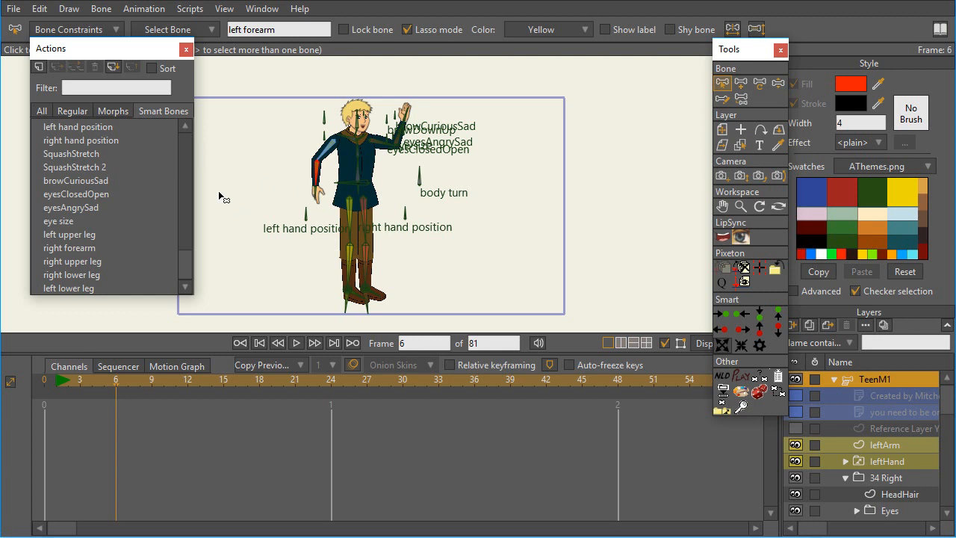
pyautogui.moveTo(173, 133)
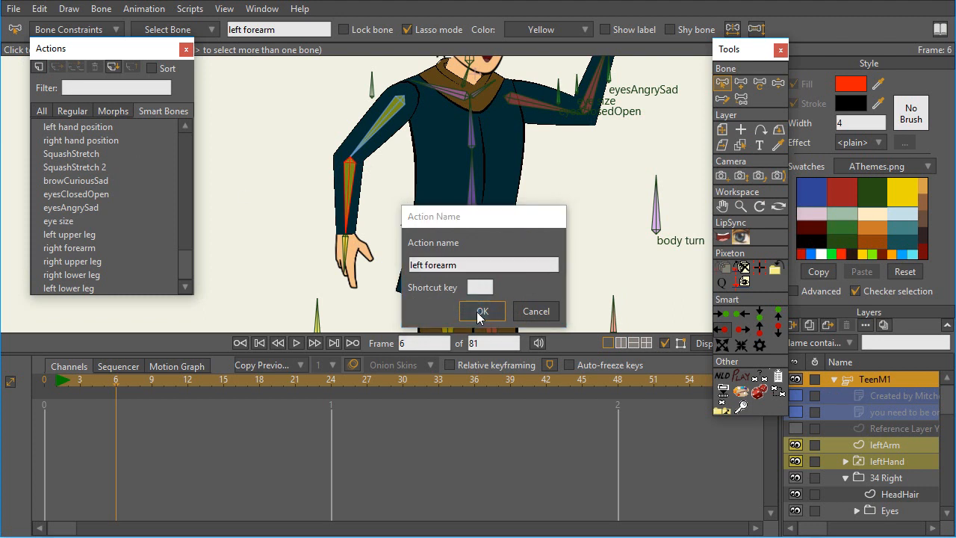
# Confirm 'left forearm', bend the forearm across the chest at frame 24 and reshape the arm points to follow.
pyautogui.click(481, 312)
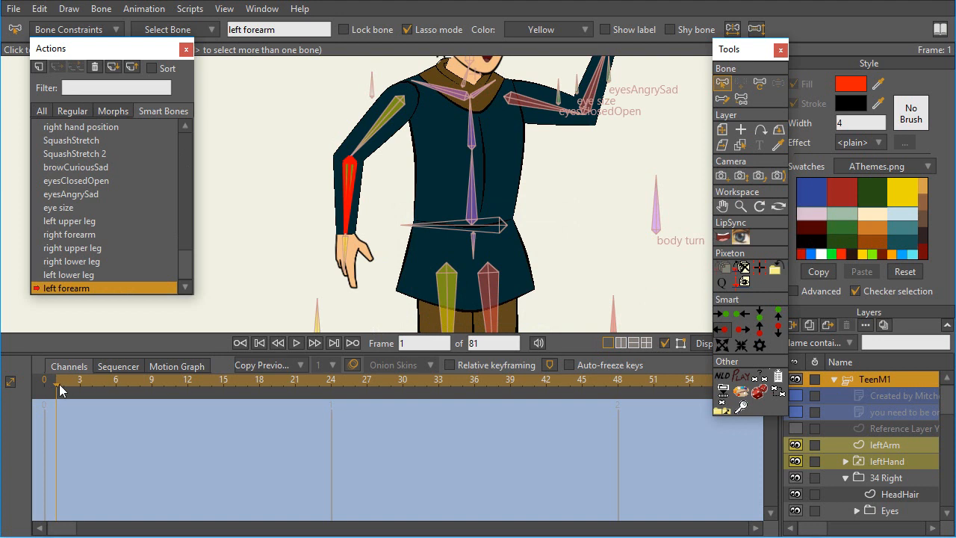
pyautogui.click(331, 379)
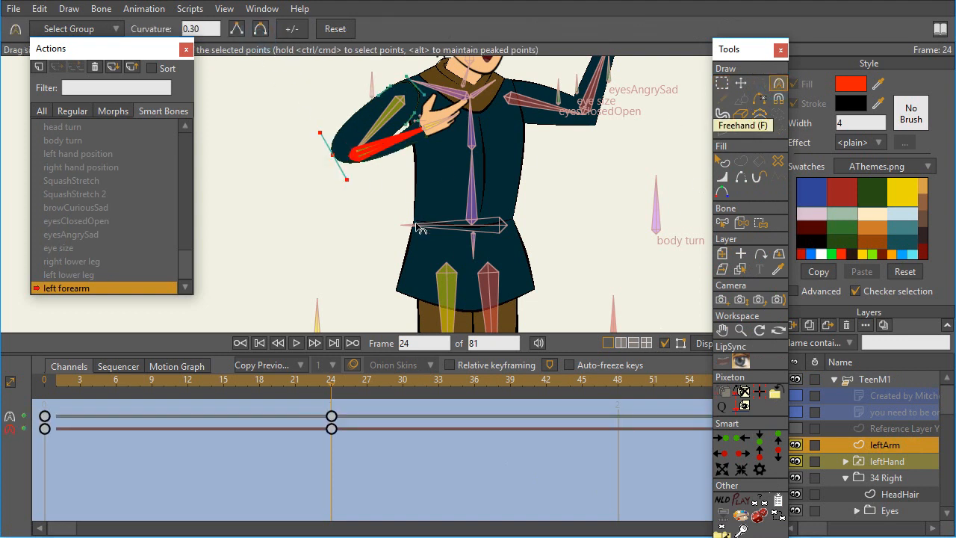
pyautogui.click(741, 84)
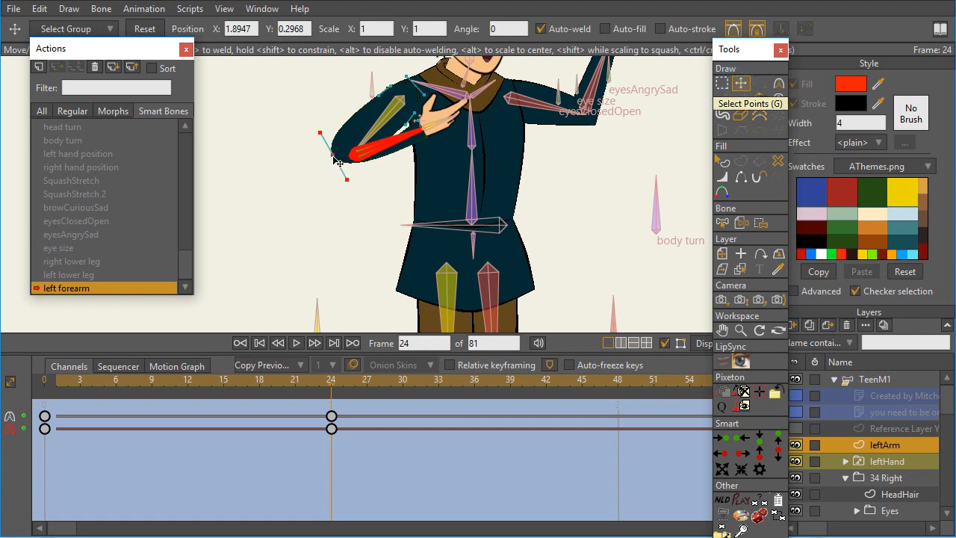
pyautogui.moveTo(336, 162); pyautogui.dragTo(389, 140)
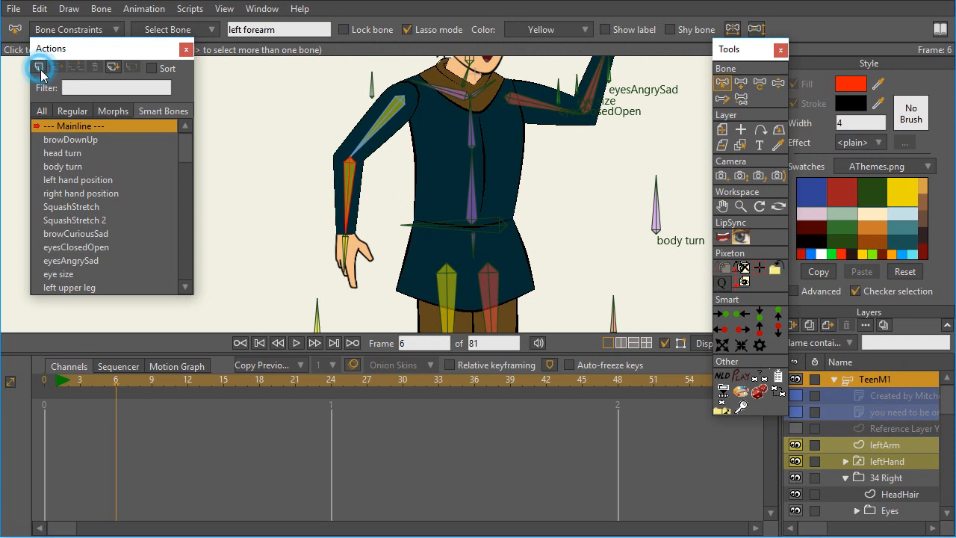
# Create 'left forearm 2' with the forearm raised at frame 24, reshape the arm points, and return to Mainline.
pyautogui.click(40, 67)
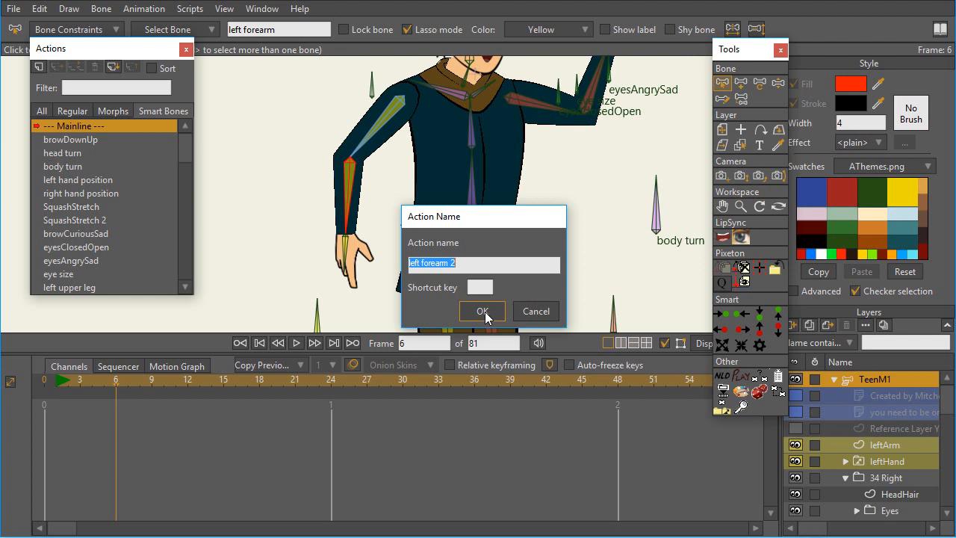
pyautogui.click(481, 311)
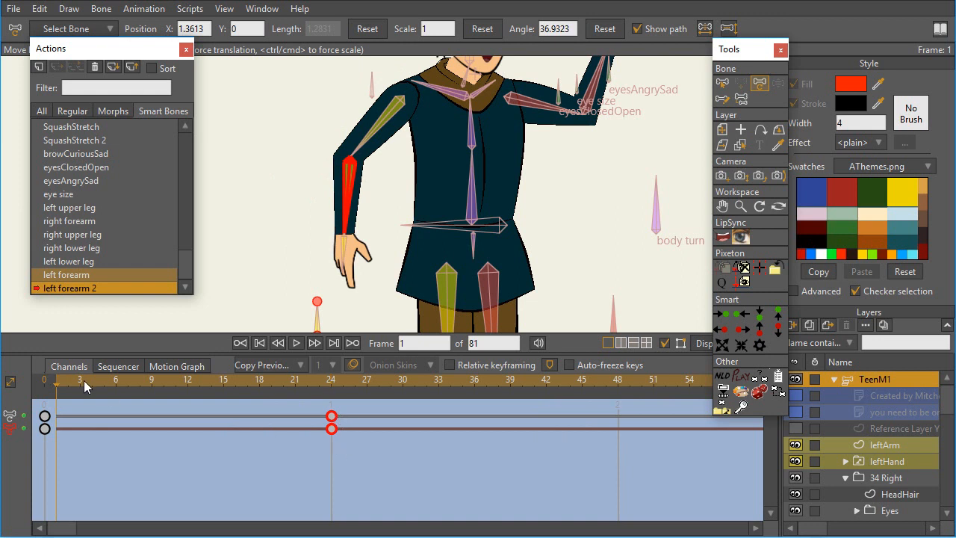
pyautogui.moveTo(896, 443)
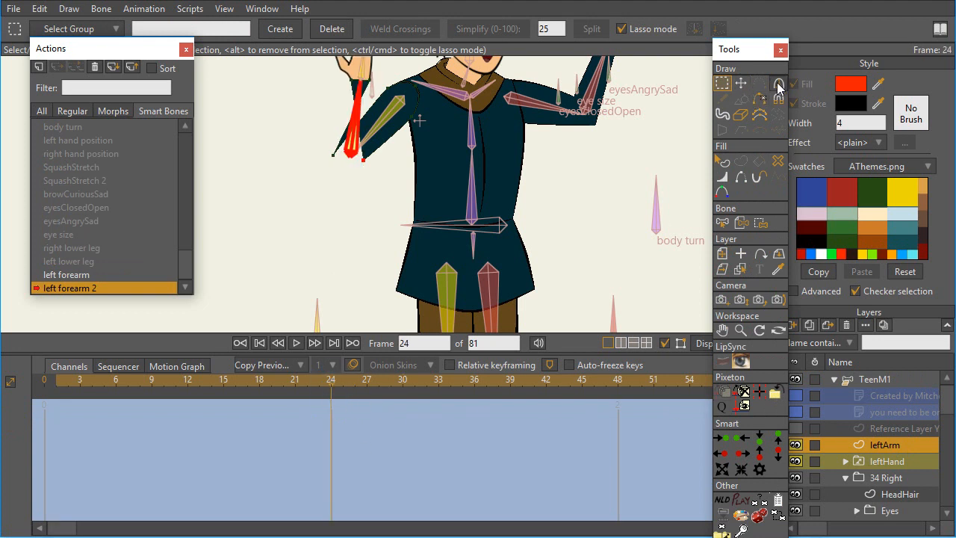
pyautogui.click(778, 84)
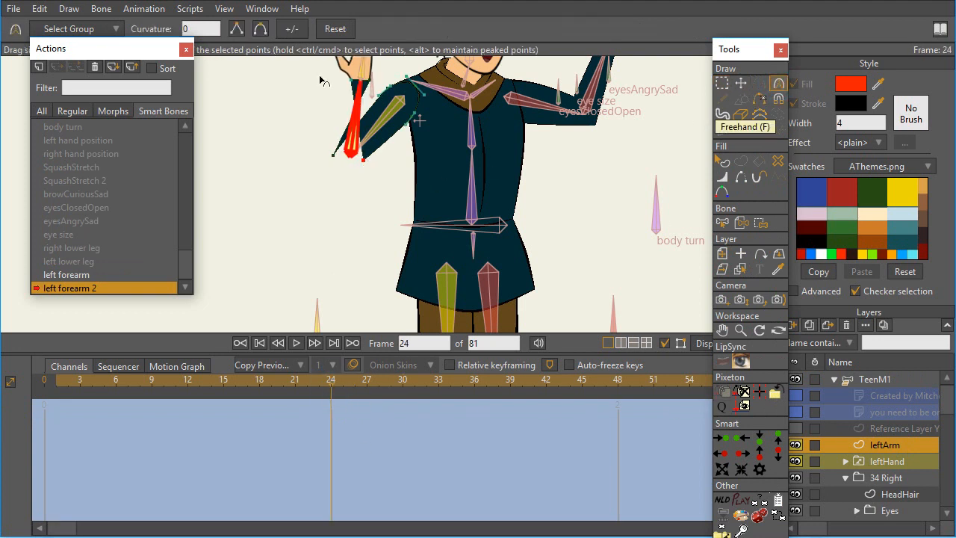
pyautogui.click(741, 83)
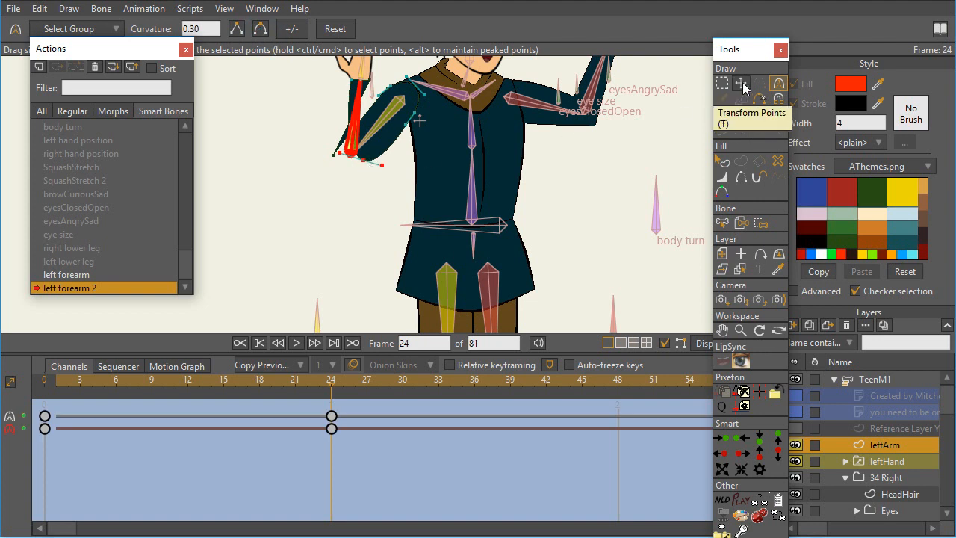
pyautogui.click(741, 84)
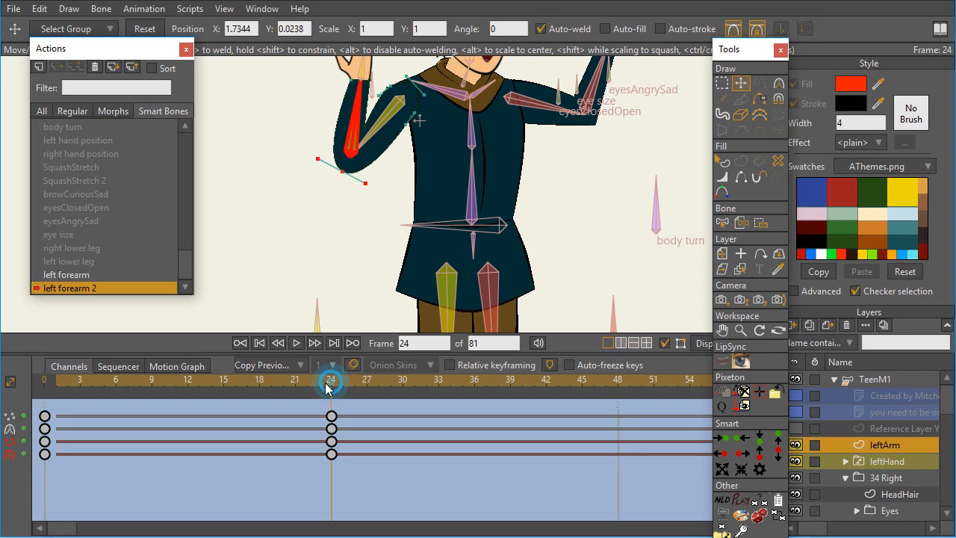
pyautogui.click(327, 379)
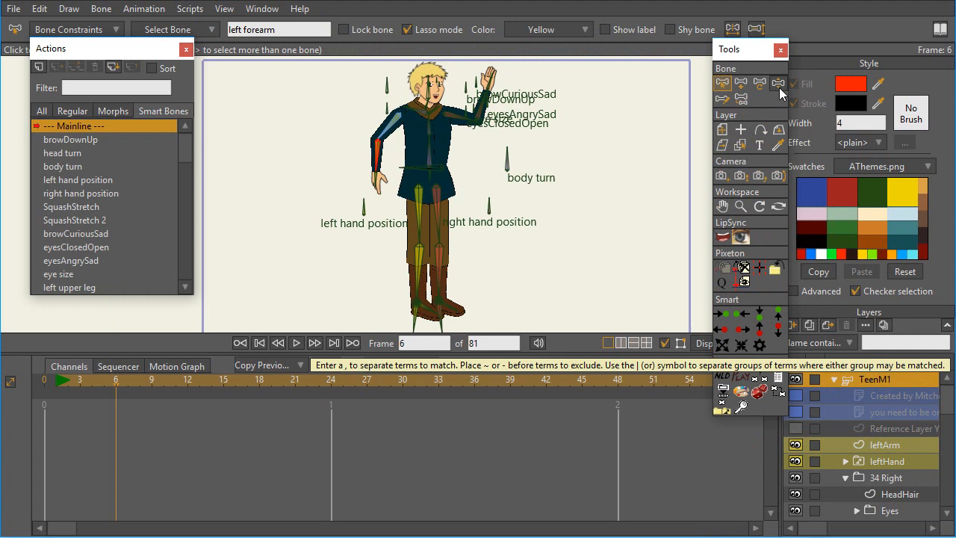
# Bend the foot to check it still works, then review the Regular, Morphs and Smart Bones action lists.
pyautogui.click(777, 84)
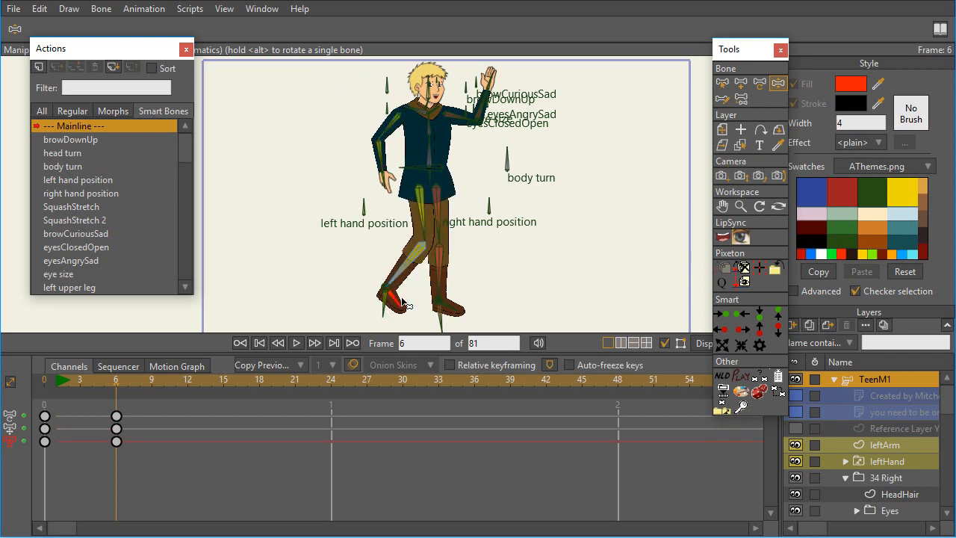
pyautogui.click(117, 428)
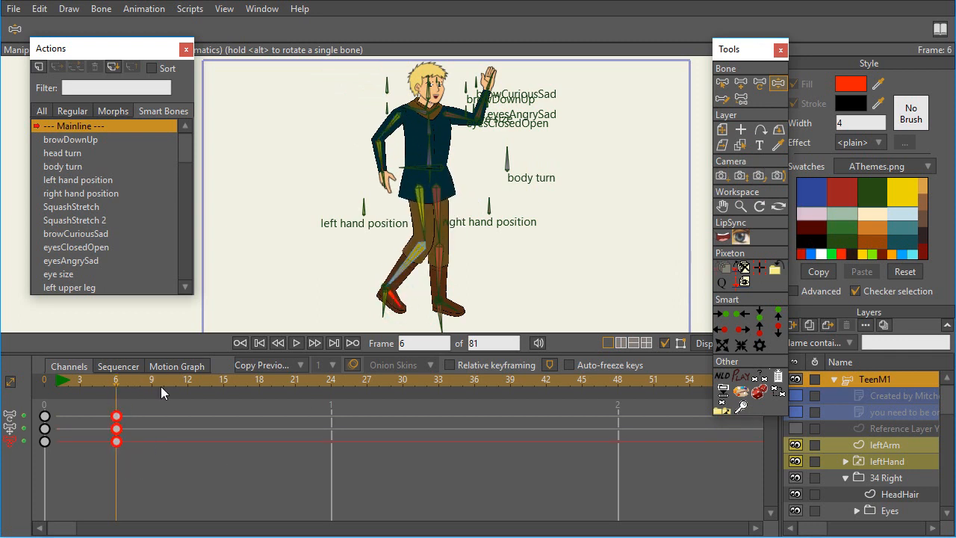
pyautogui.click(71, 111)
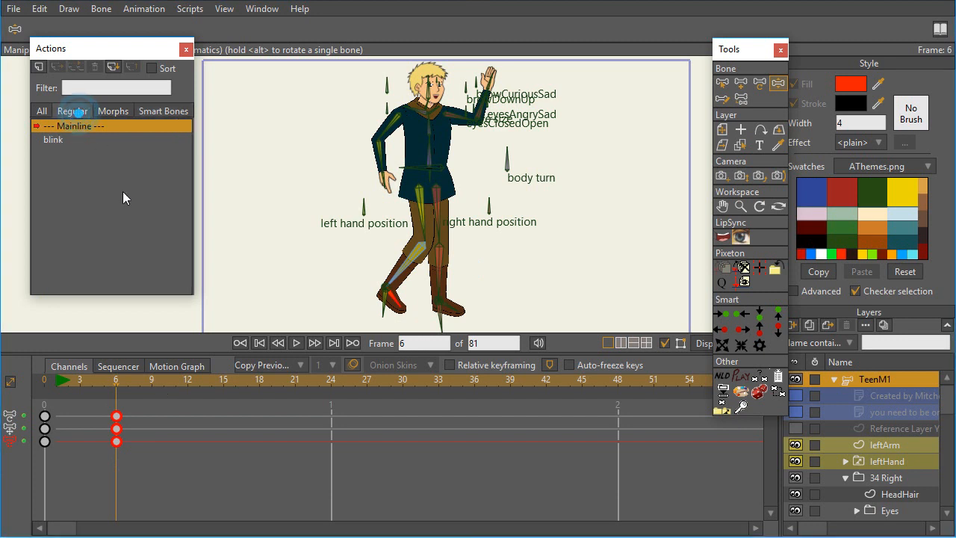
pyautogui.click(71, 111)
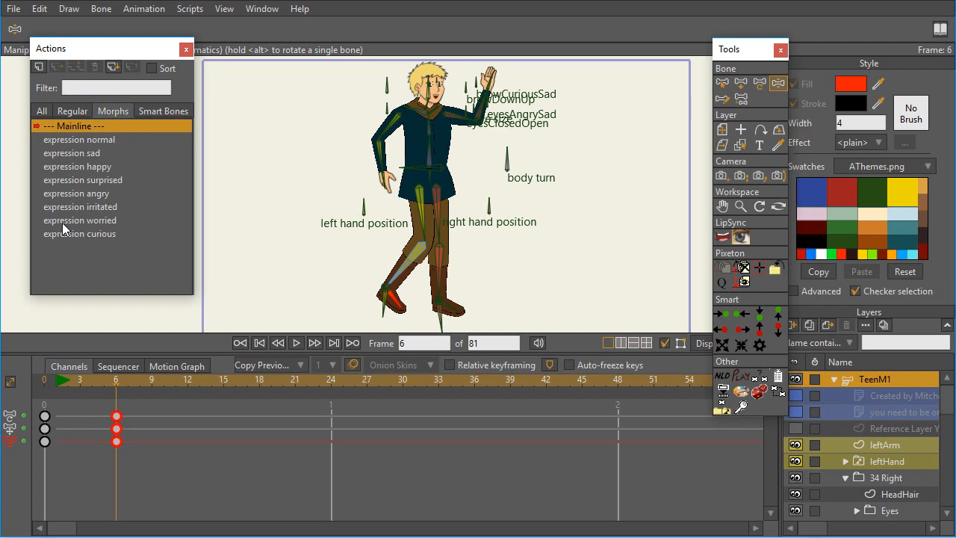
pyautogui.moveTo(88, 188)
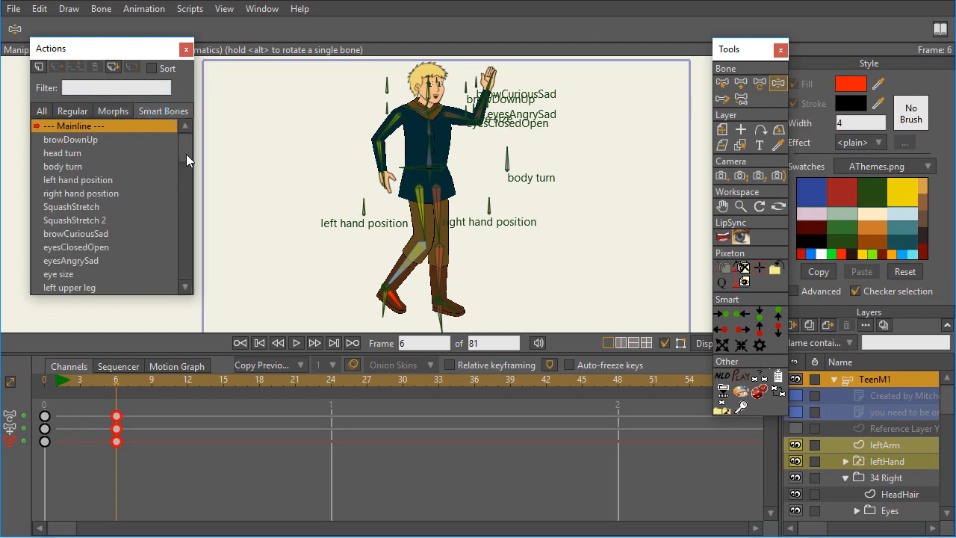
pyautogui.scroll(-3)
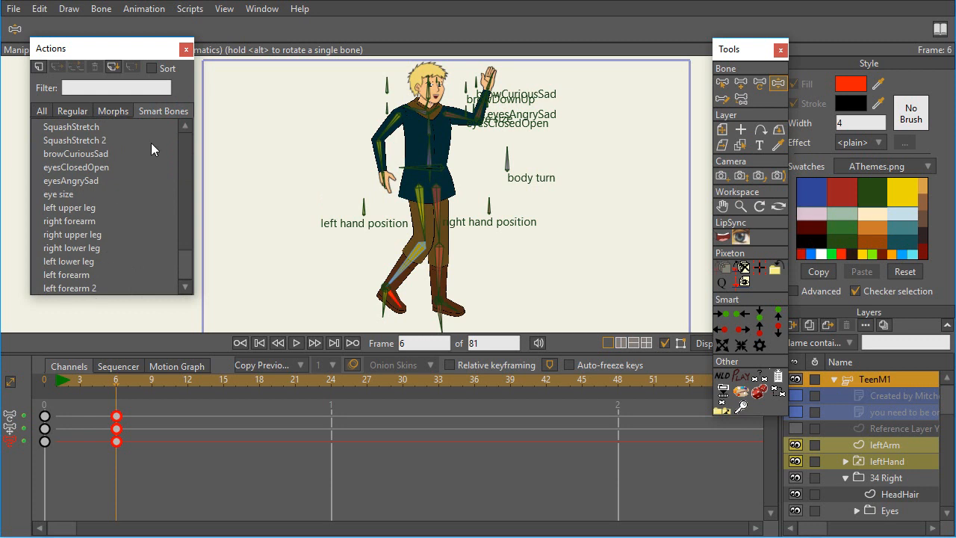
pyautogui.moveTo(158, 185)
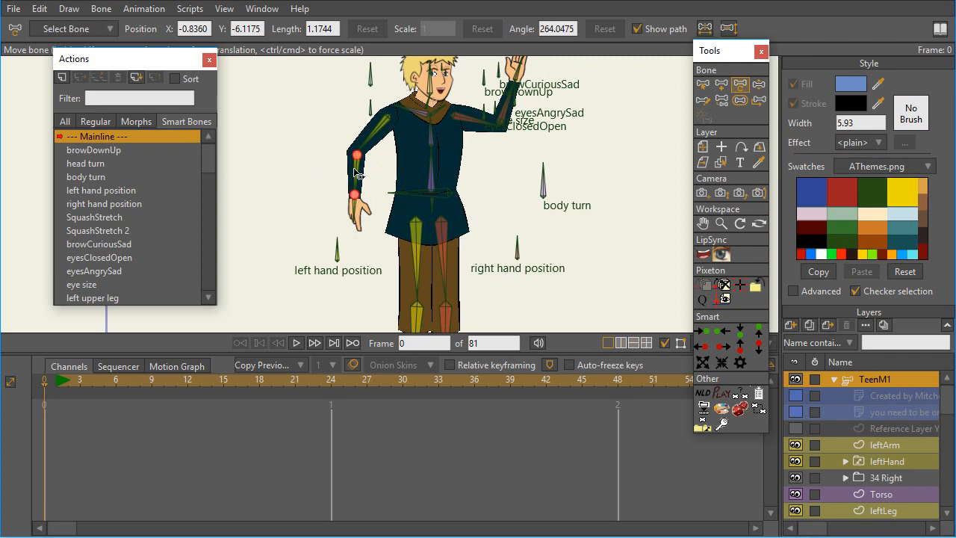
pyautogui.moveTo(361, 176)
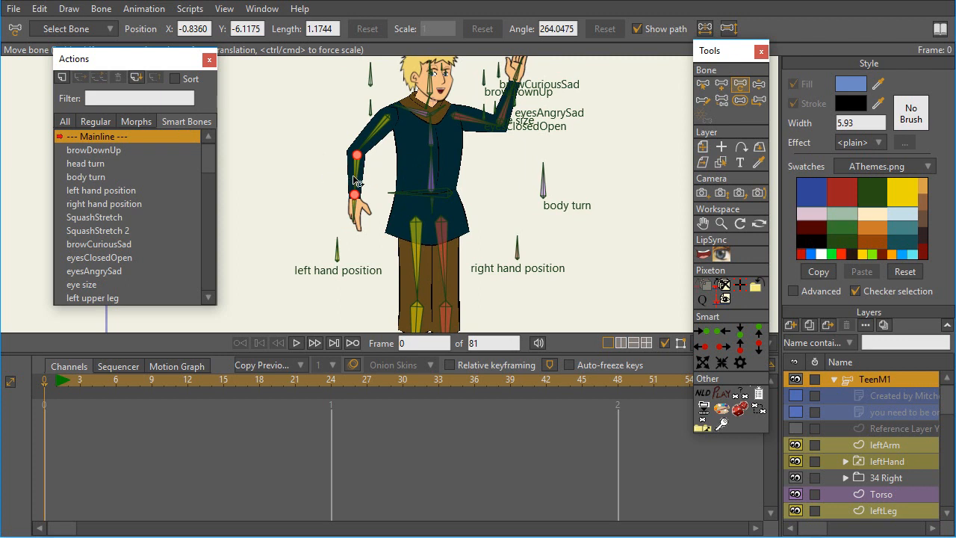
pyautogui.moveTo(212, 147)
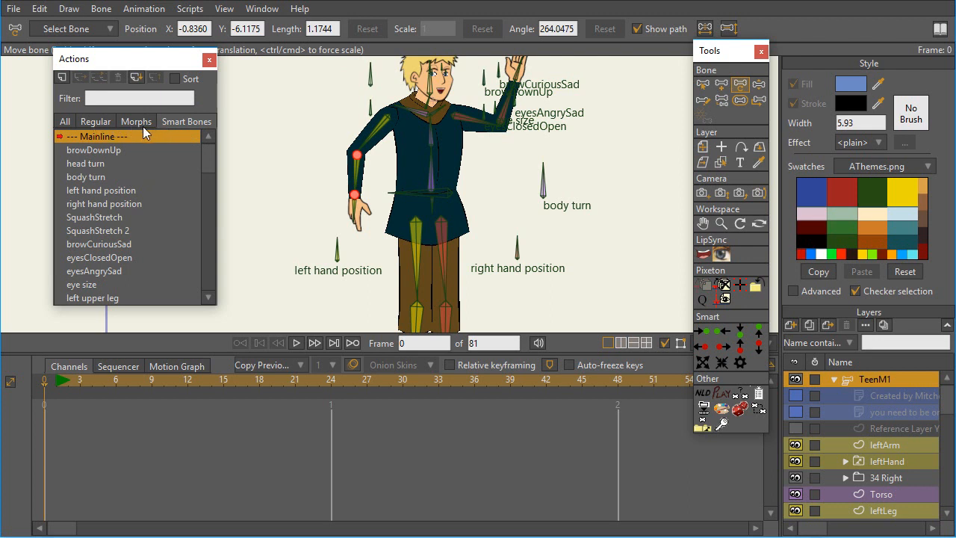
# Show the morph actions list in the Actions window.
pyautogui.click(135, 121)
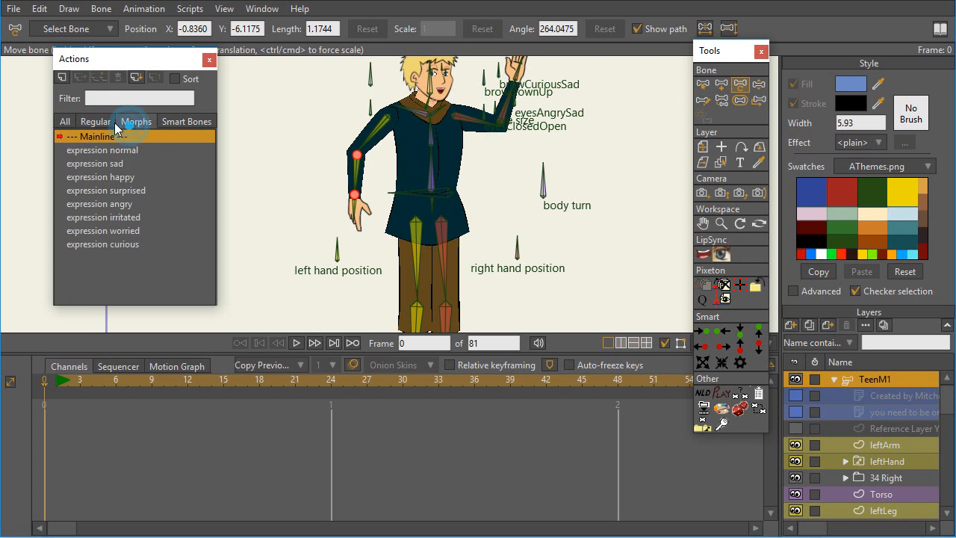